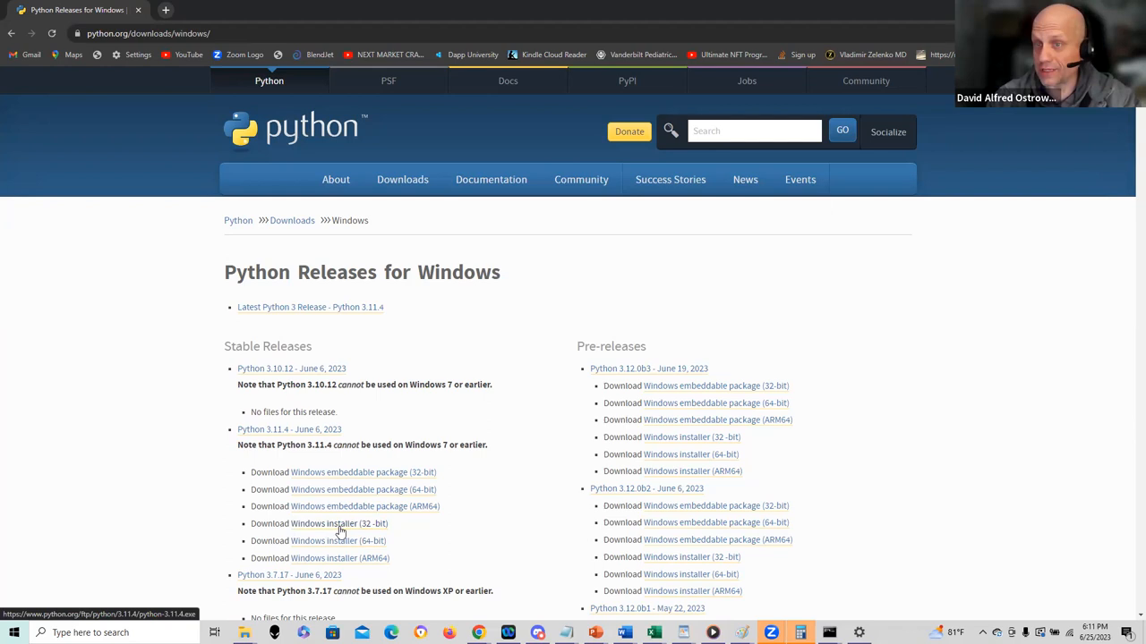
# Open the Start menu to see Python 3.11 (64-bit), IDLE and module docs as recently added apps.
pyautogui.click(214, 633)
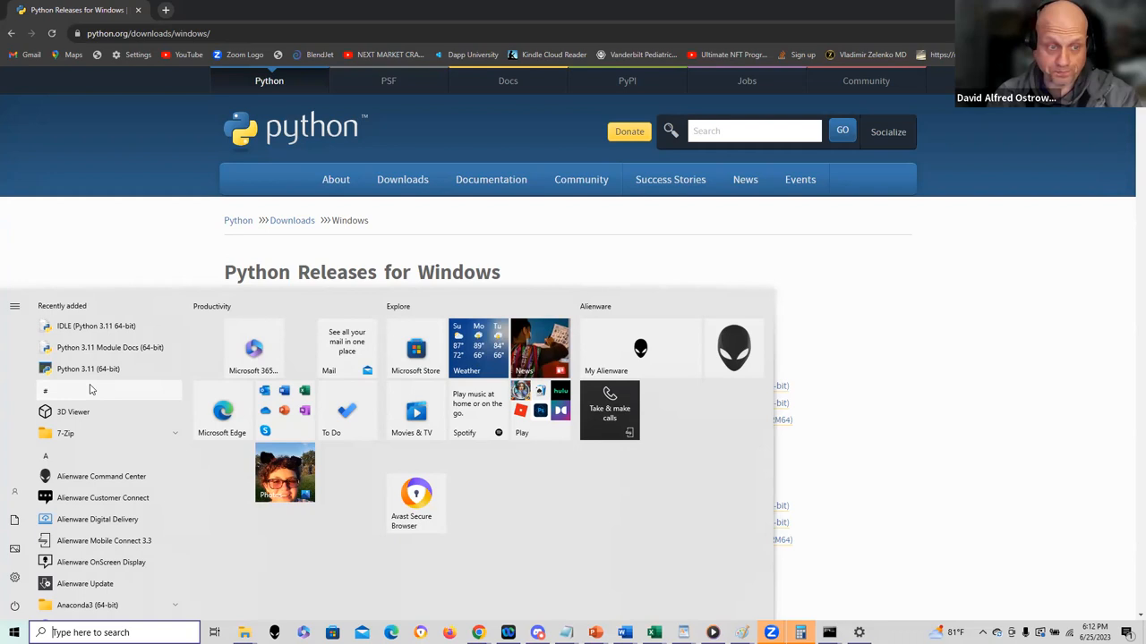
# Launch a new Command Prompt window at the user's home folder.
pyautogui.click(87, 368)
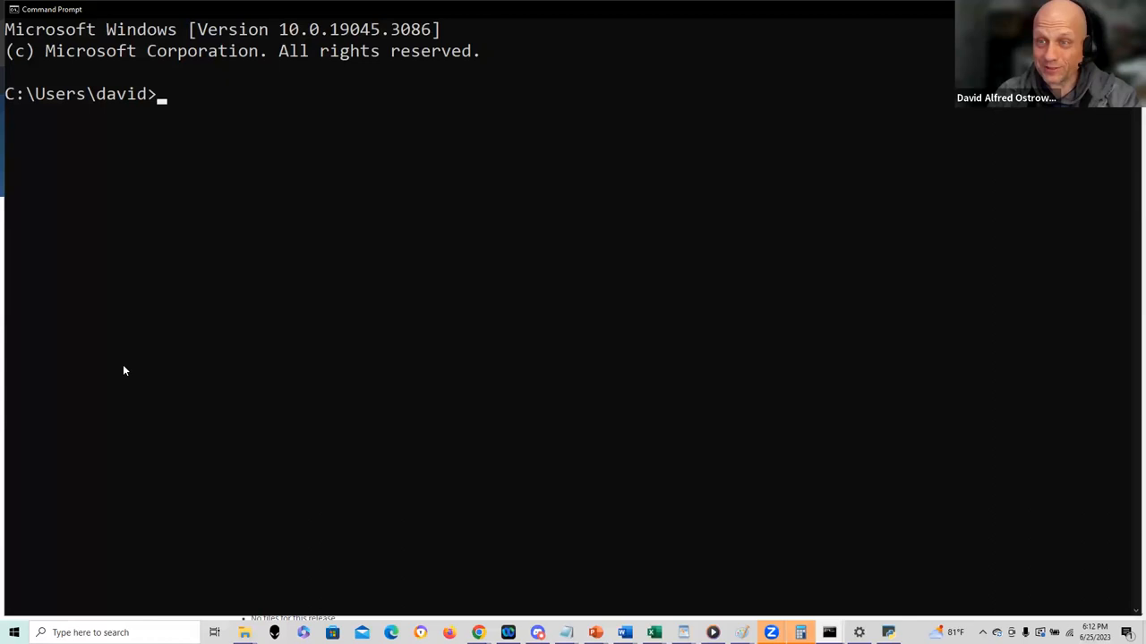
pyautogui.moveTo(426, 417)
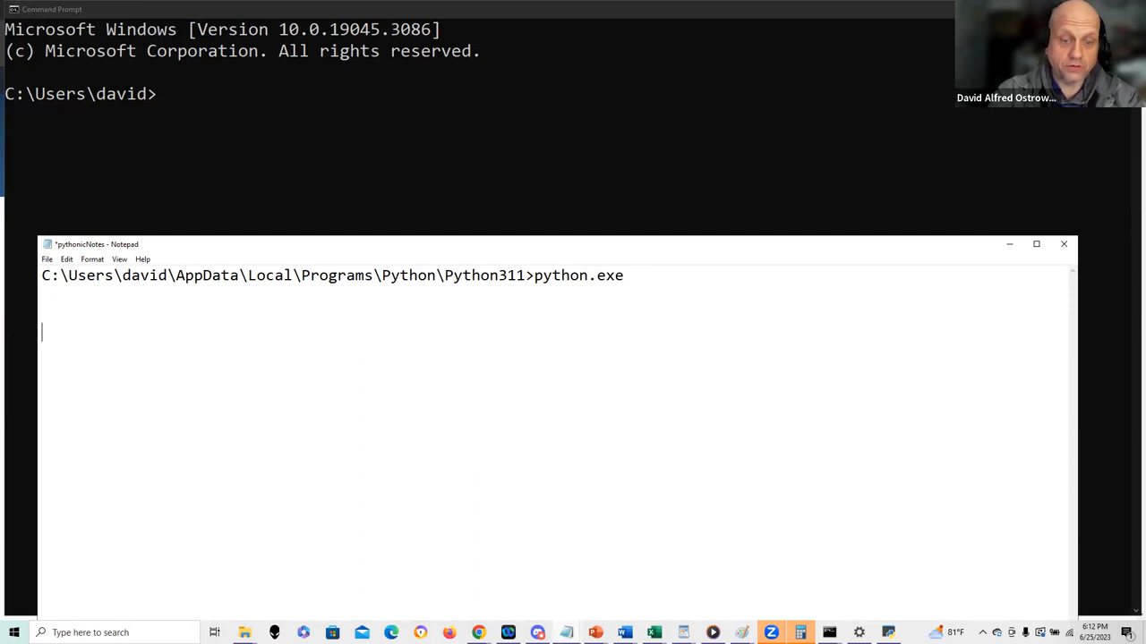
# Add the line c:\Python27 below the Python311 python.exe path in pythonicNotes.
pyautogui.write('c:\\\\Python')
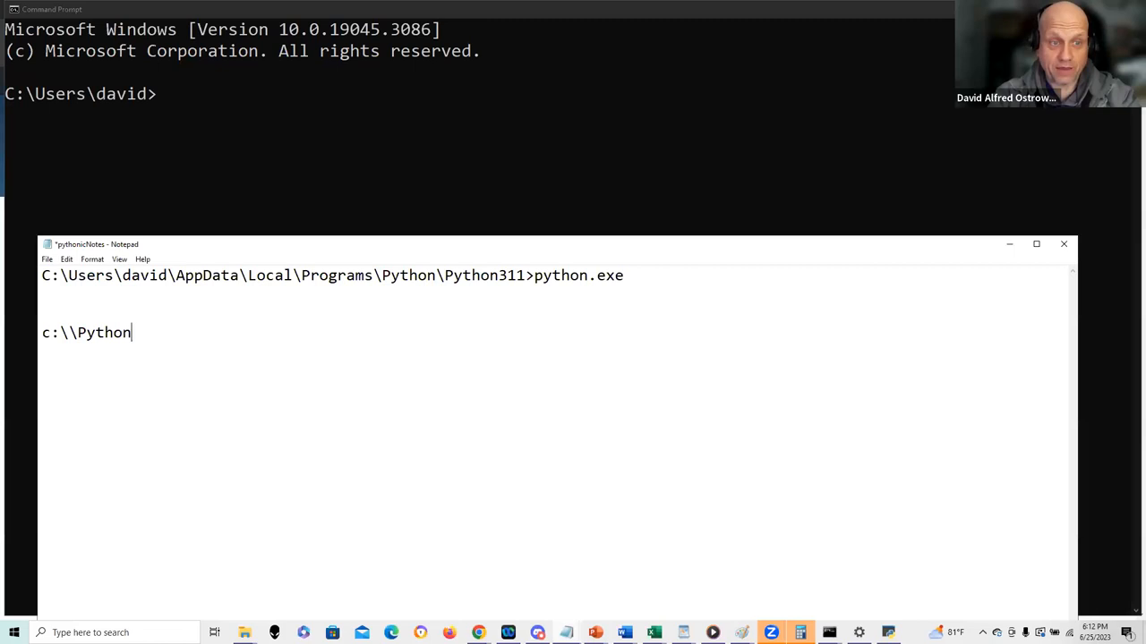
pyautogui.write('27')
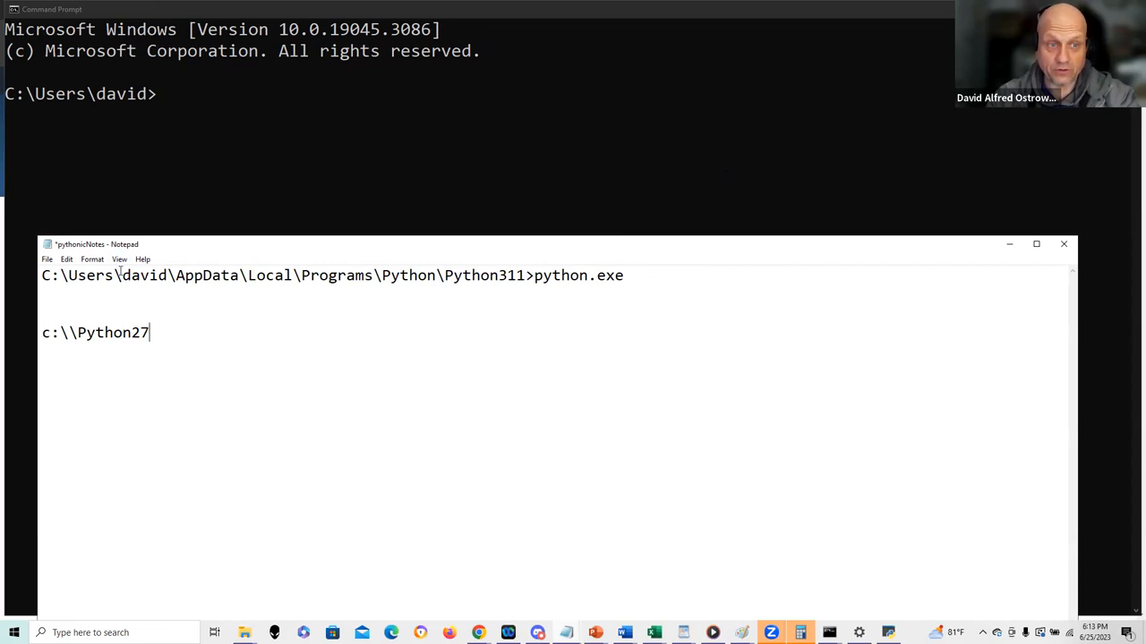
pyautogui.moveTo(177, 274); pyautogui.dragTo(623, 274)
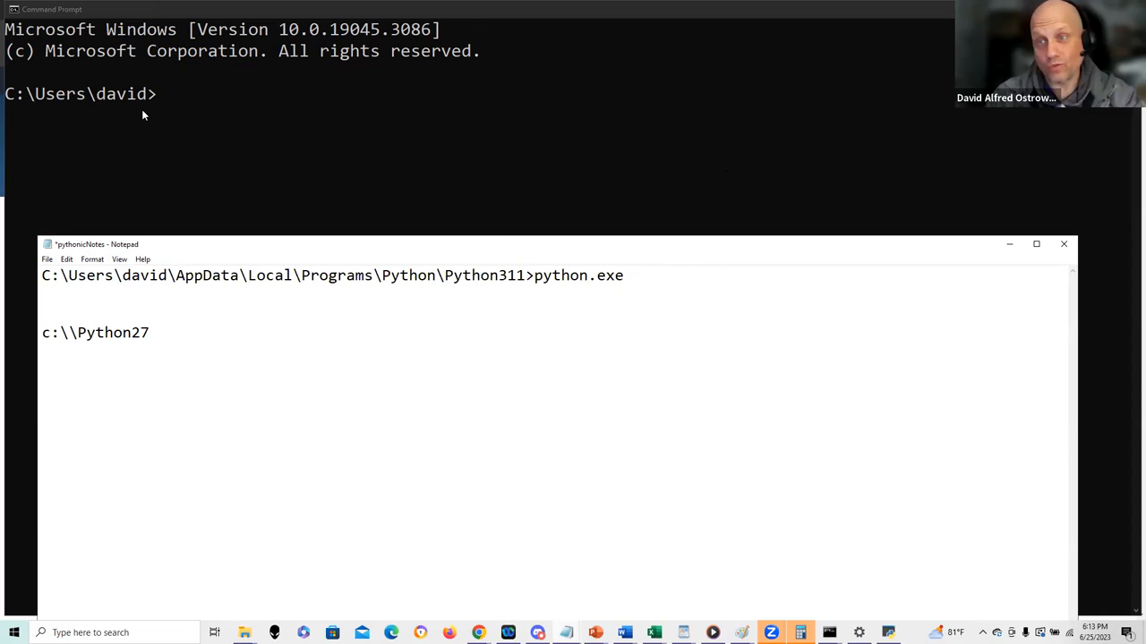
# Bring Command Prompt forward and exit the Python 3.11 interpreter with Ctrl+Z.
pyautogui.click(624, 275)
pyautogui.write('python')
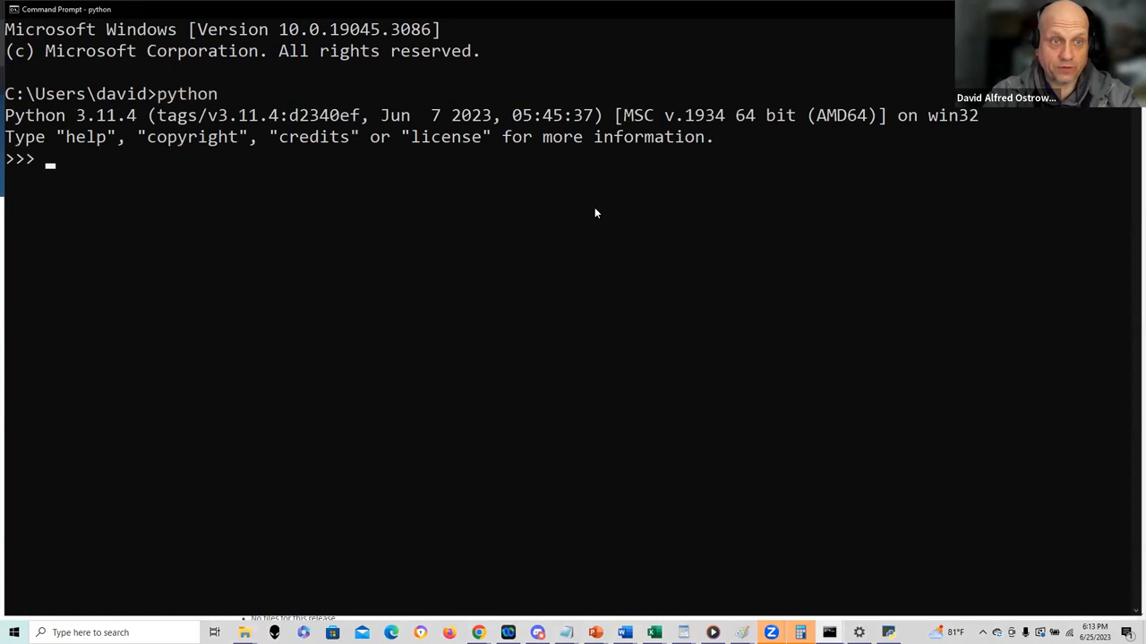
pyautogui.press('ctrl+z')
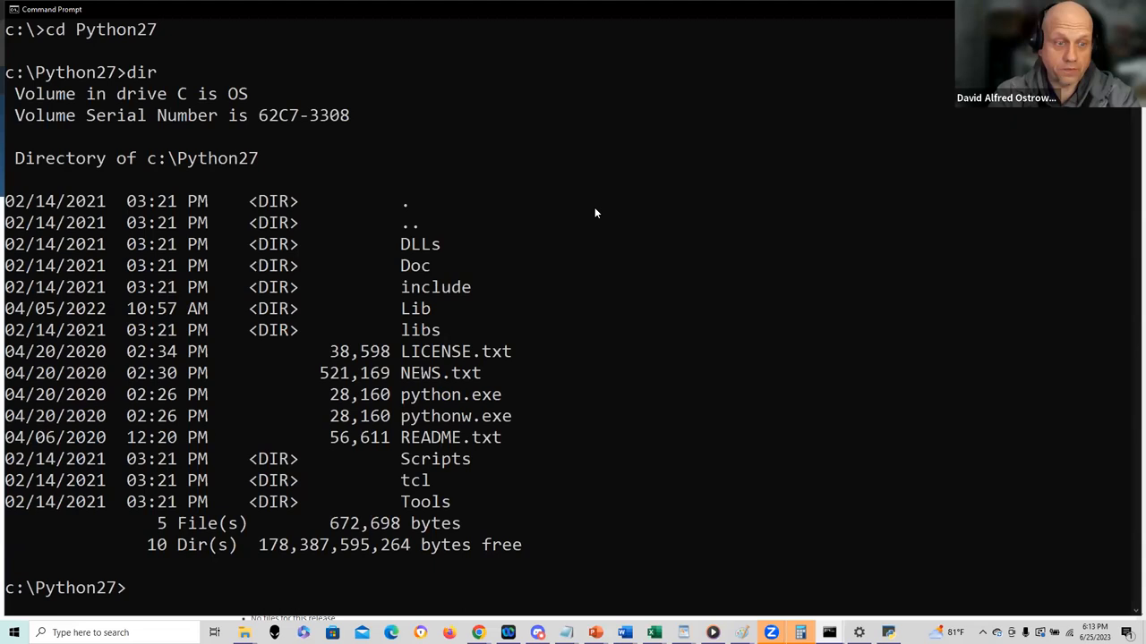
# Run Python 2.7.18, then change to AppData\Local\Programs\Python\Python311 to launch Python 3.11.4.
pyautogui.write('python.exe')
pyautogui.write('cd users\\d')
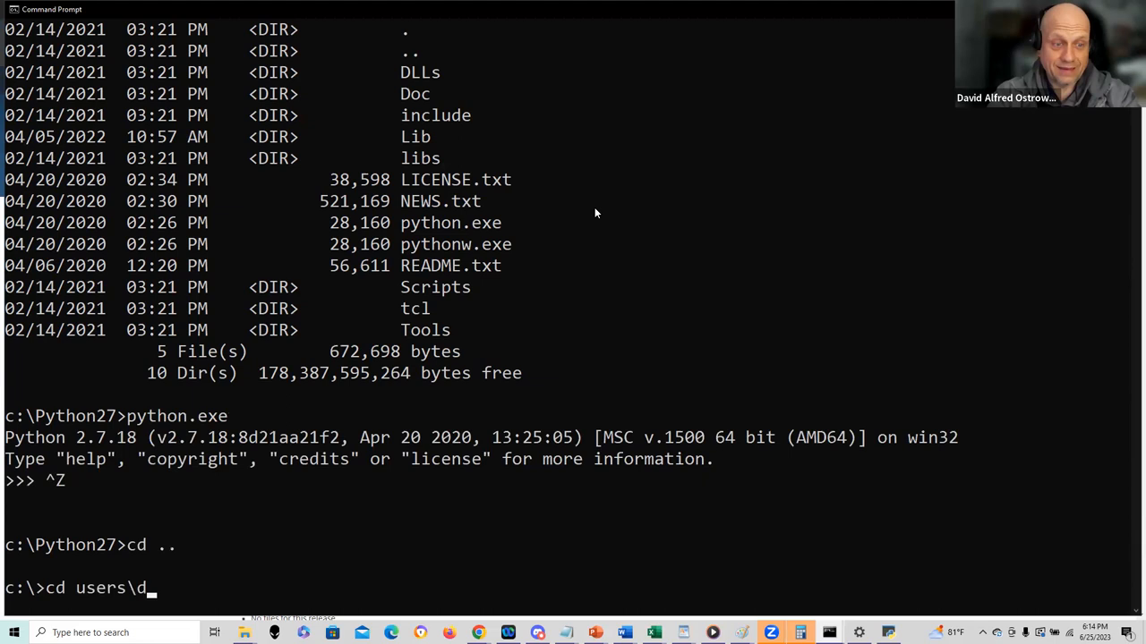
pyautogui.write('c:\\users\\david\\anaconda3')
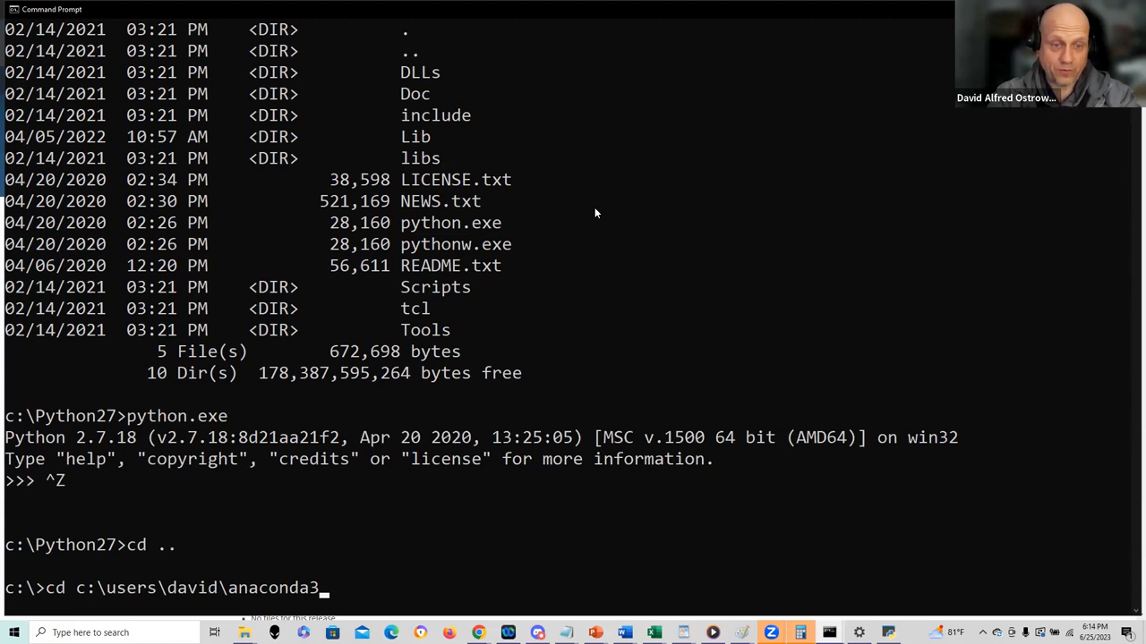
pyautogui.write('AppData\\l')
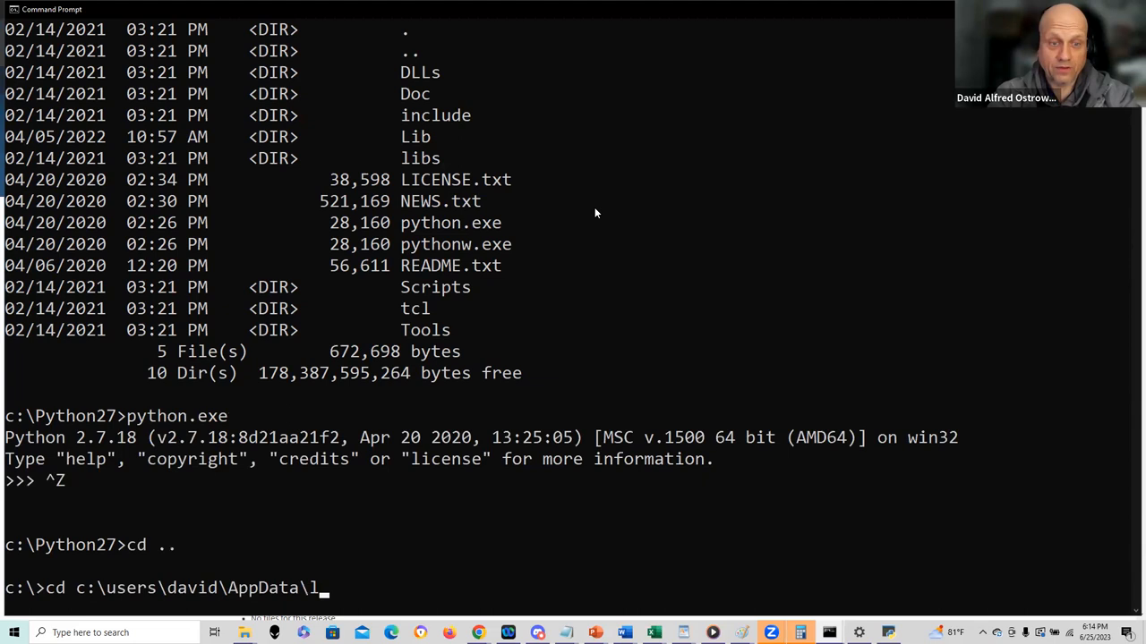
pyautogui.write('ocal\\Programs\\')
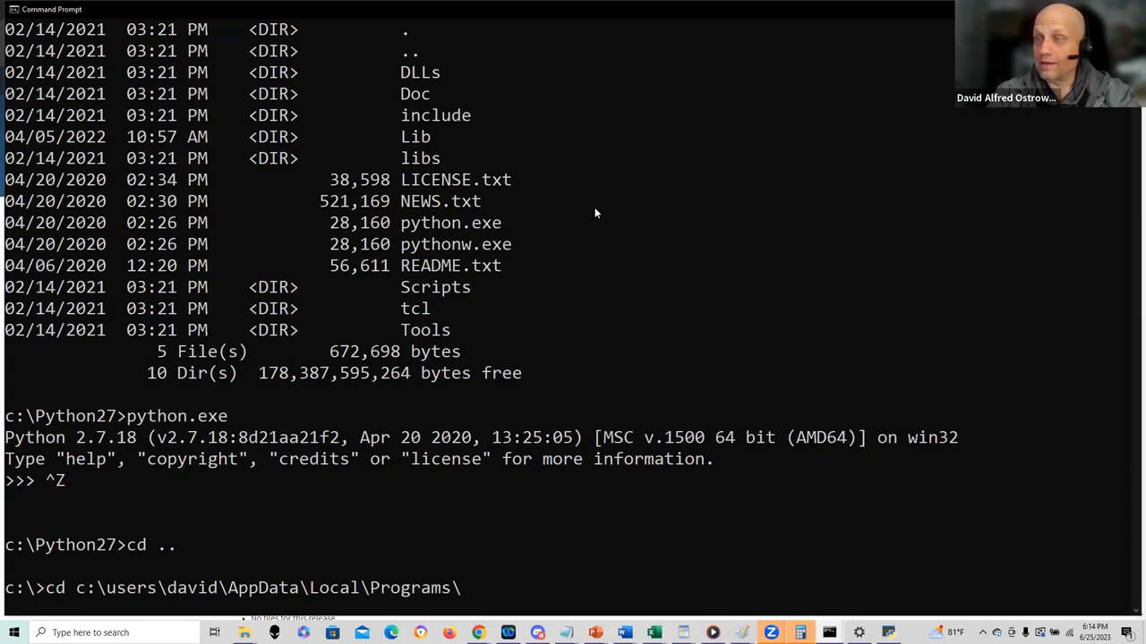
pyautogui.write('python\\python')
pyautogui.write('python.exe')
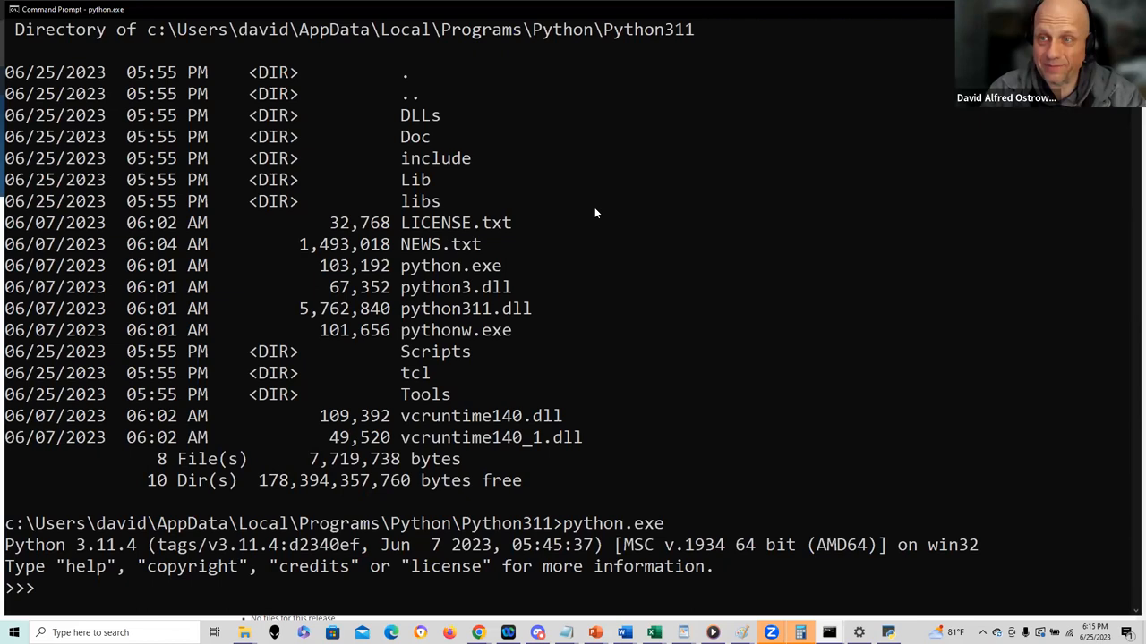
# Show that test (1) is int, test2 (1.1) is float and test3 ('hi') is str.
pyautogui.write('test)')
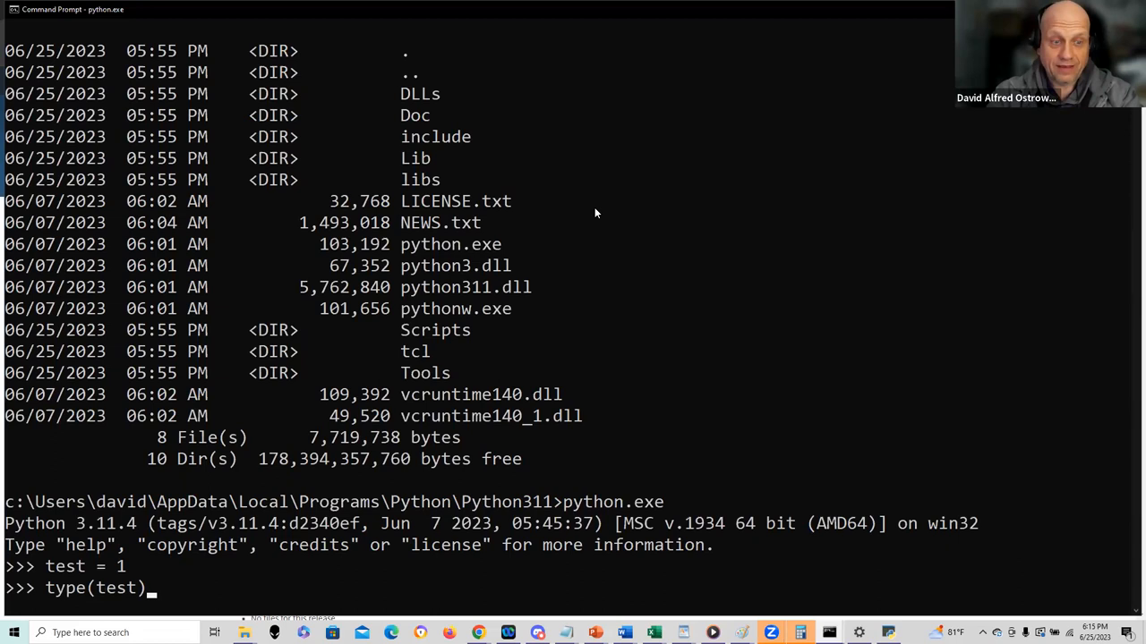
pyautogui.press('Enter')
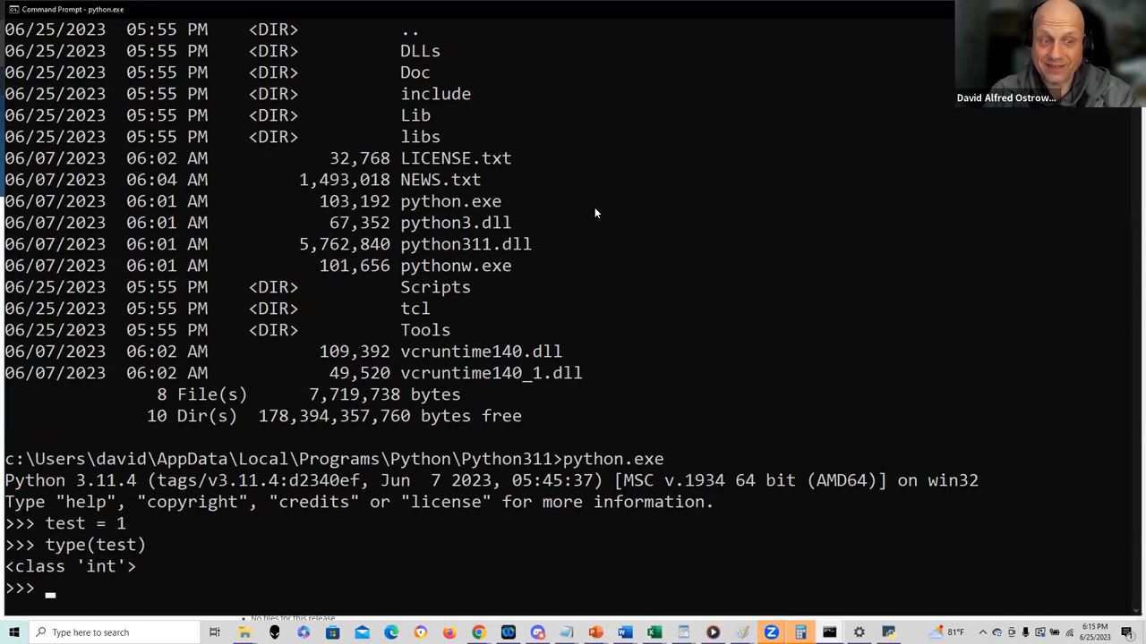
pyautogui.write('test = 1.1')
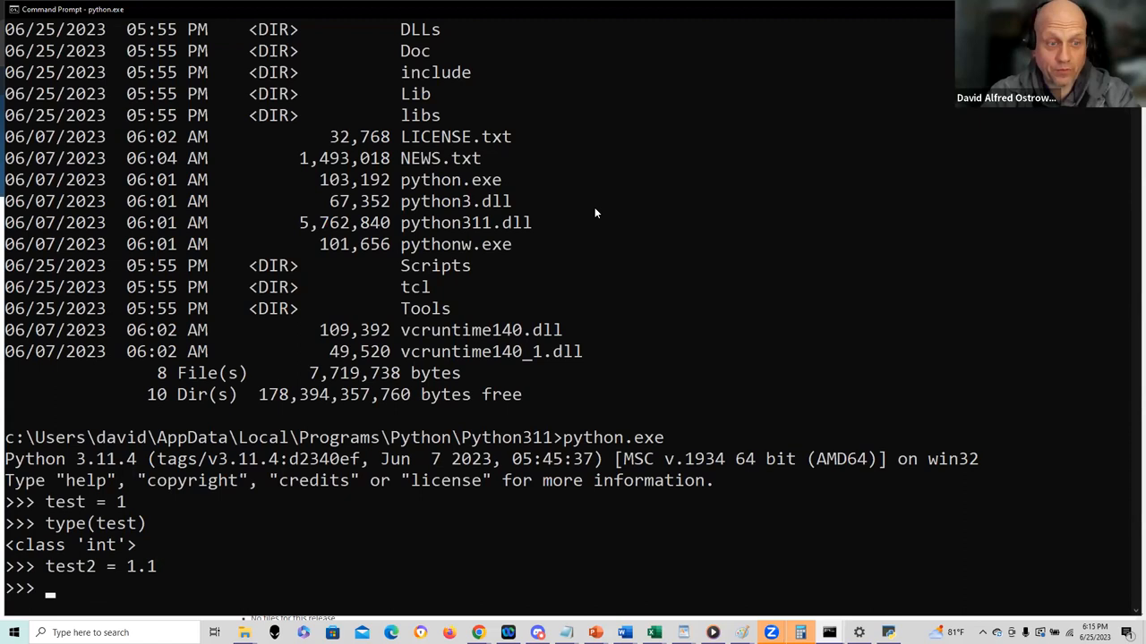
pyautogui.write('type(test2)')
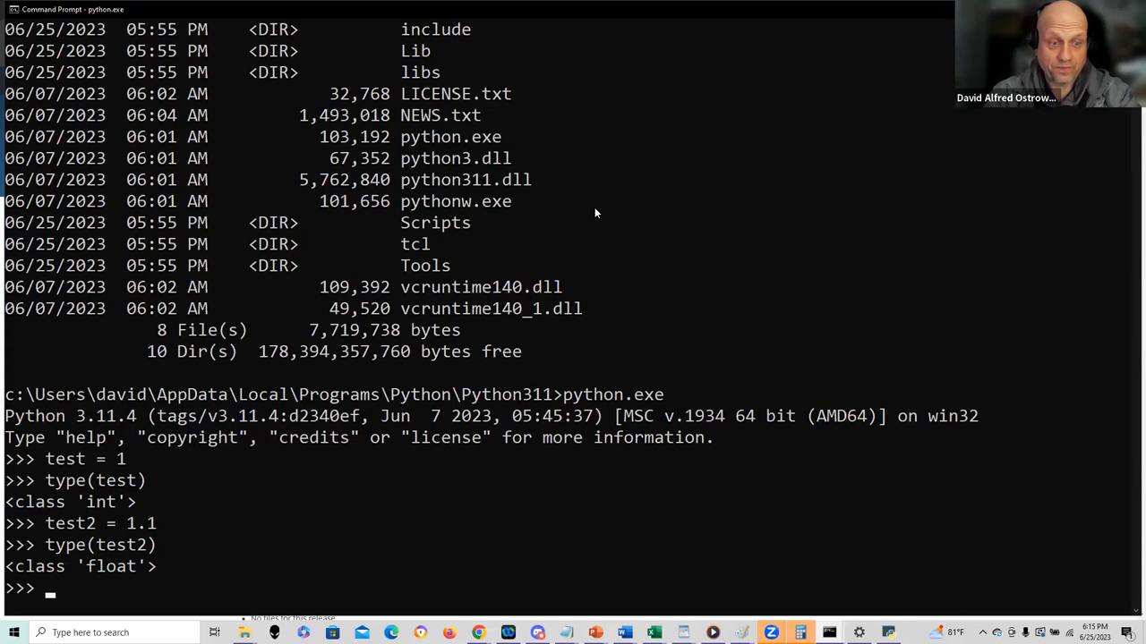
pyautogui.write('test2 = 1.1')
pyautogui.write("test3 =  'hi")
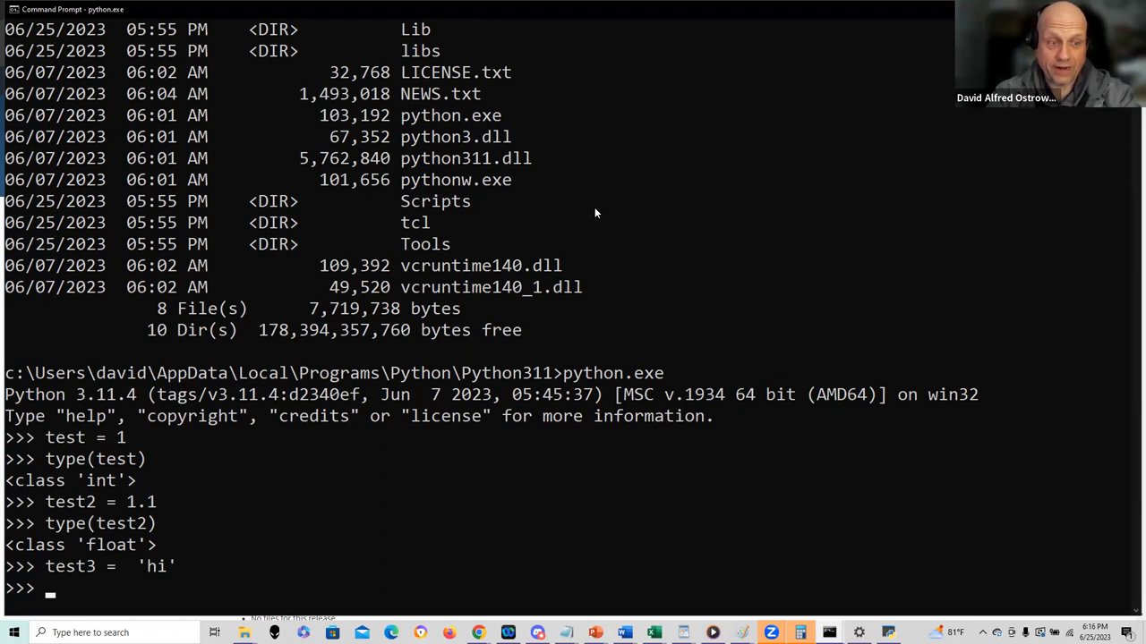
pyautogui.write('type(test3)')
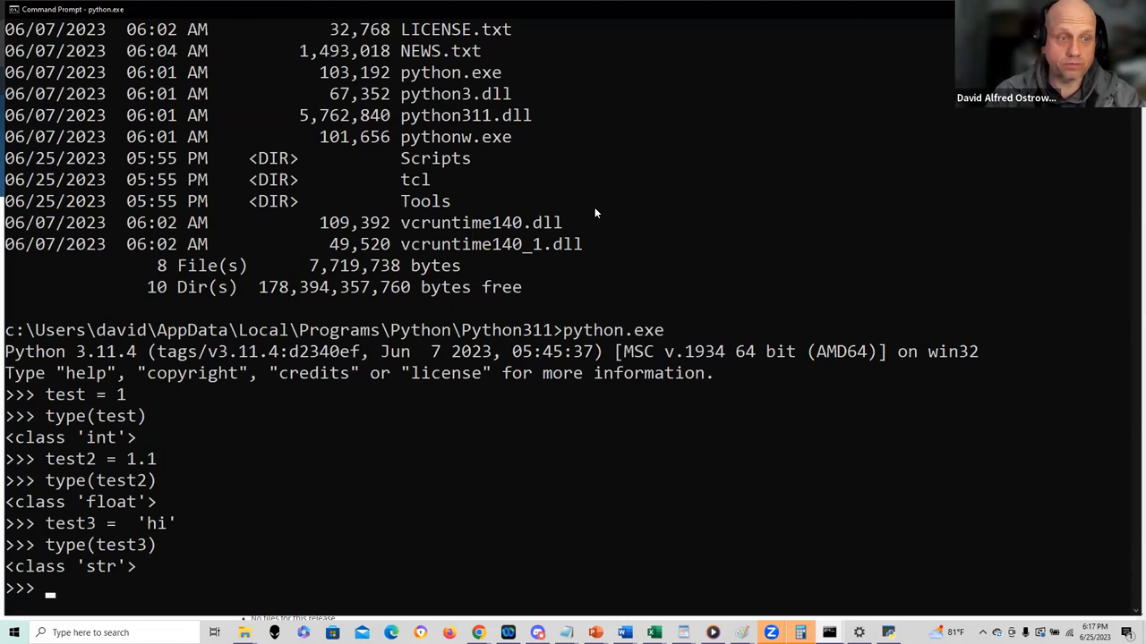
# Run 'if test:' with an indented print("true"), outputting true.
pyautogui.write('if test:')
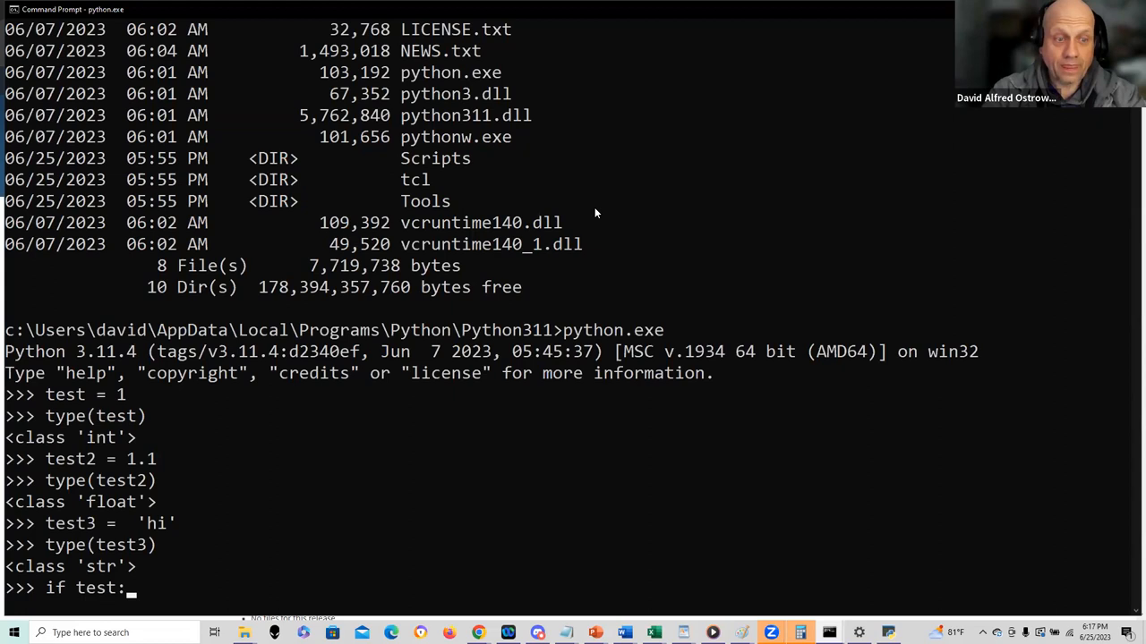
pyautogui.press('enter')
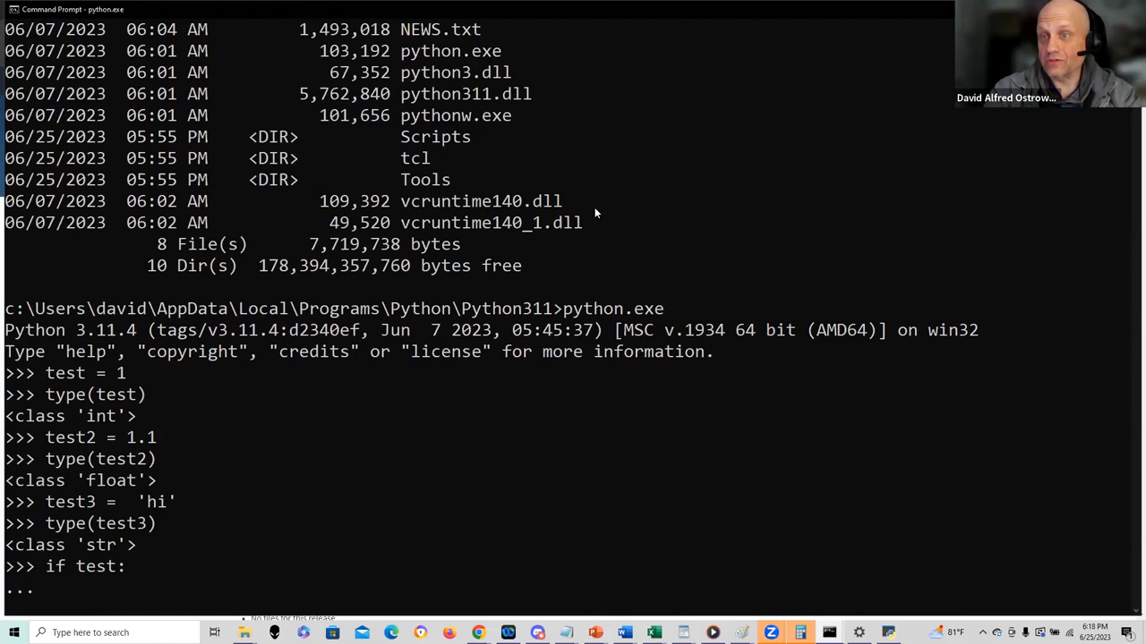
pyautogui.write('print("')
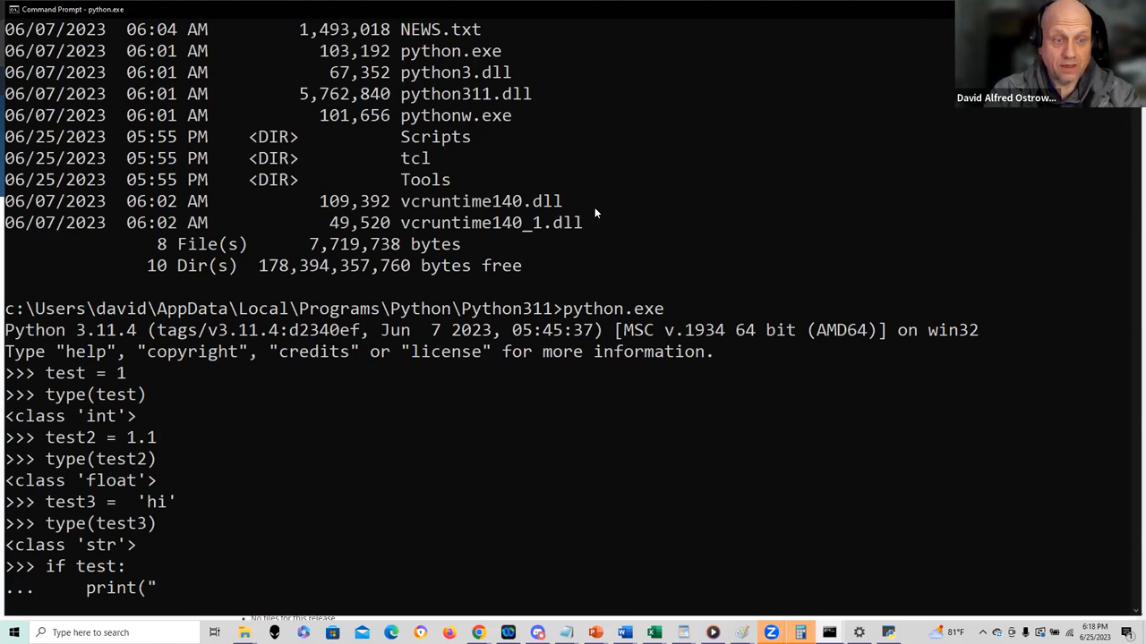
pyautogui.write('true")')
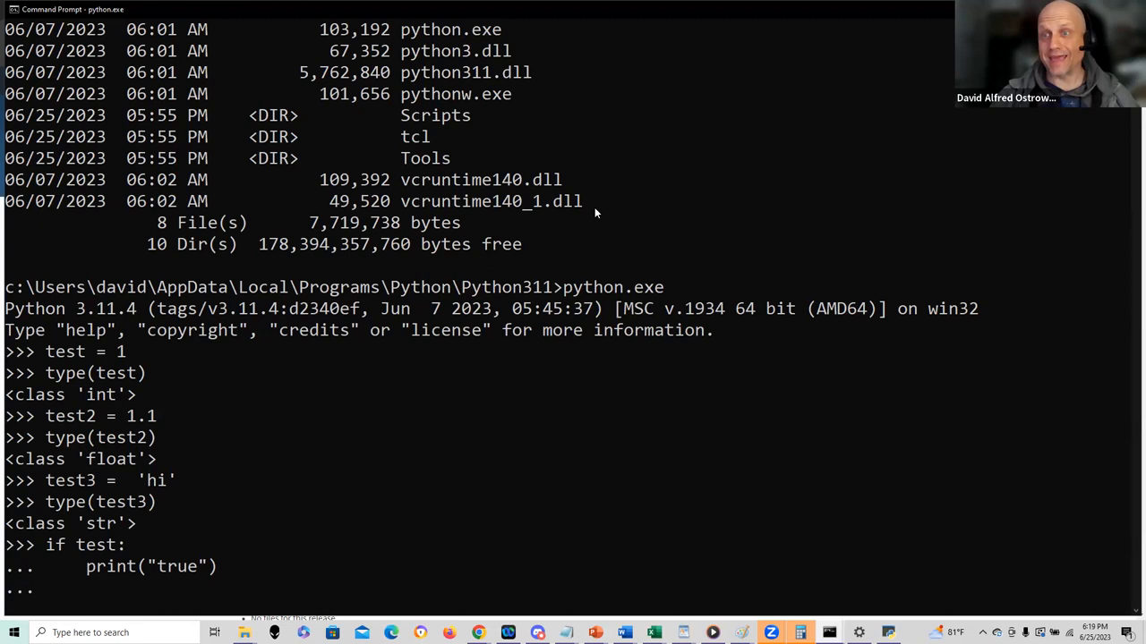
pyautogui.press('enter')
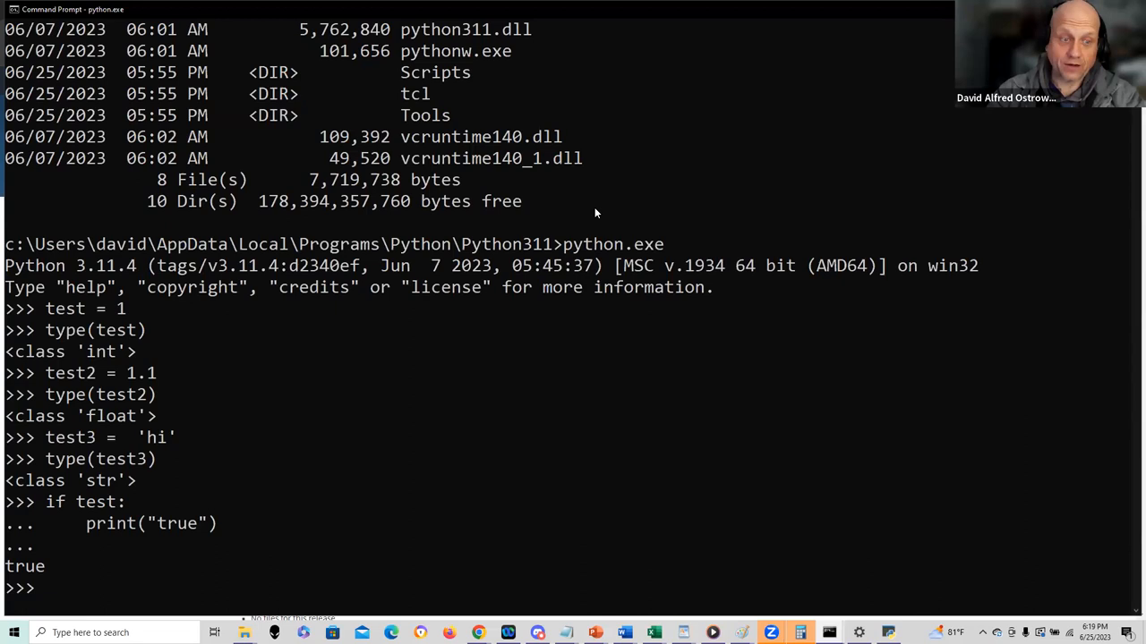
# Run 'if not test:' with print("not true"), which outputs nothing since test is 1.
pyautogui.write('if not test:')
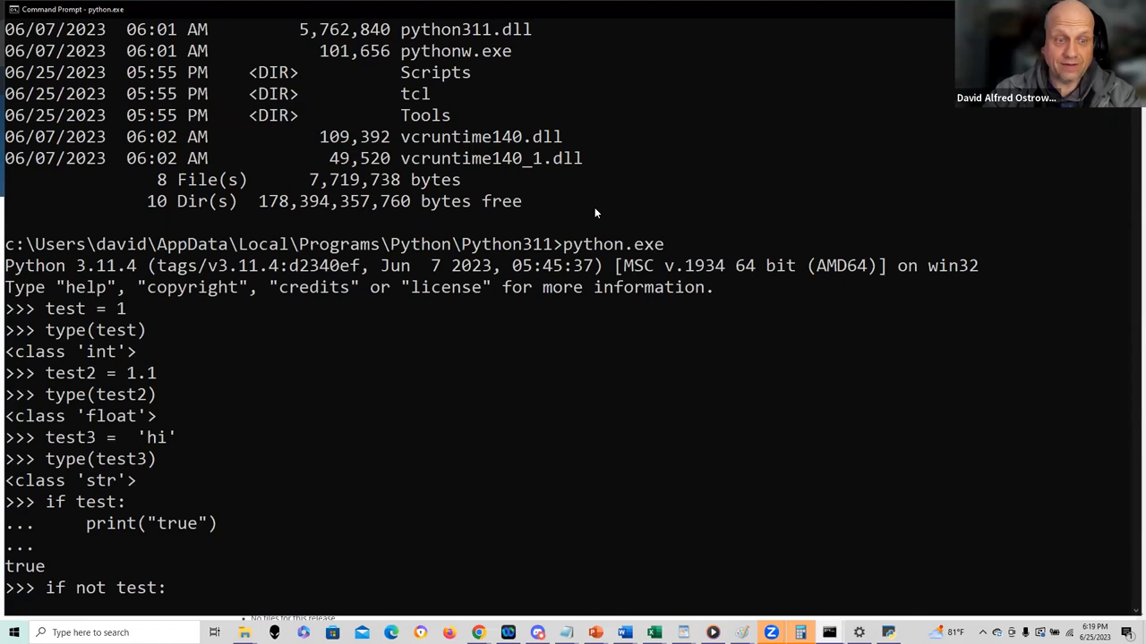
pyautogui.write("print('")
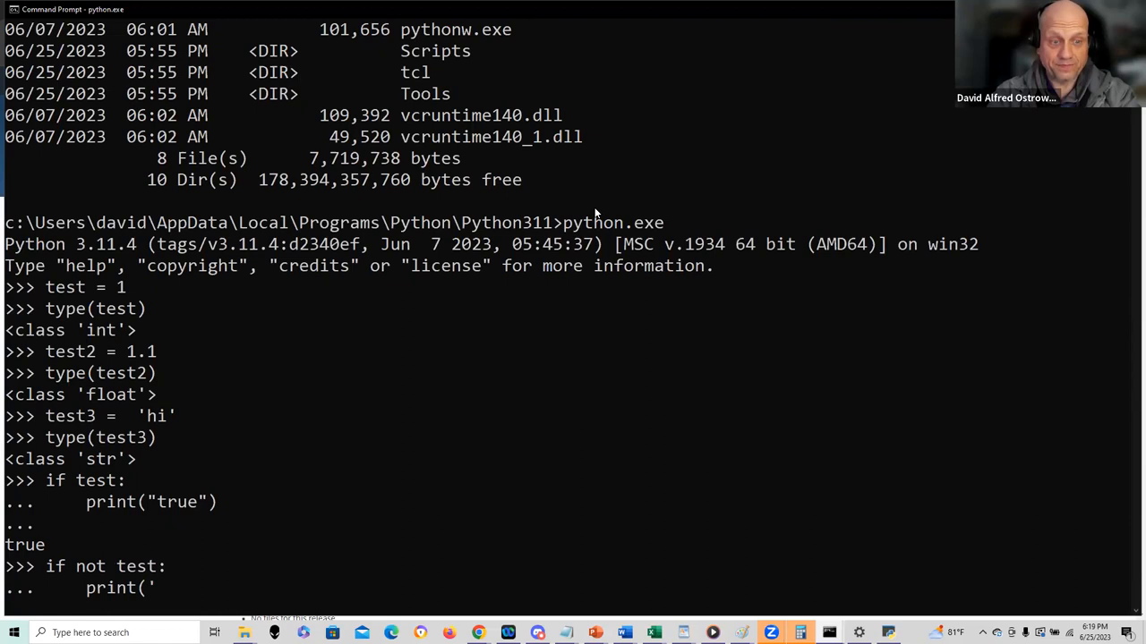
pyautogui.write('not true")')
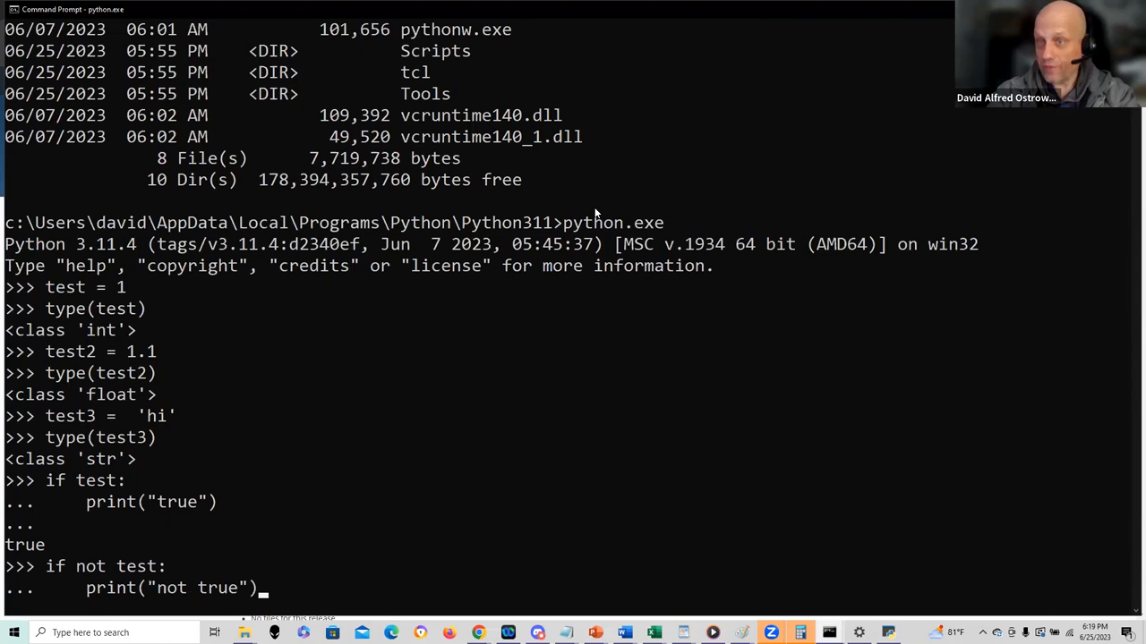
pyautogui.press('enter')
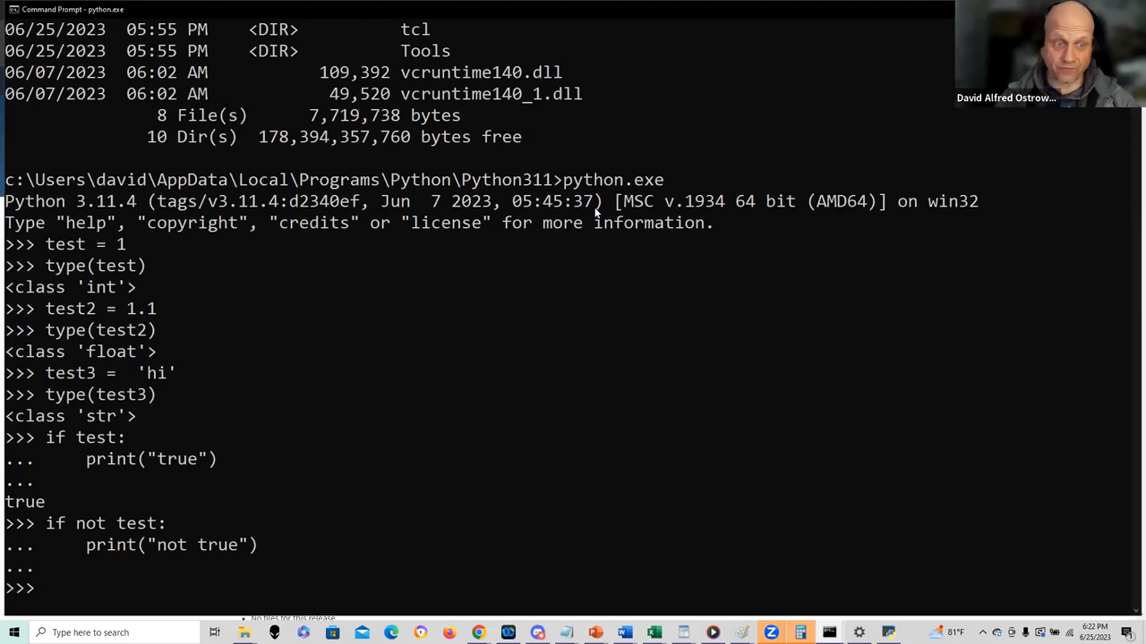
# Run an if not test block printing "not true" with else printing "true", then start another.
pyautogui.write('if test:')
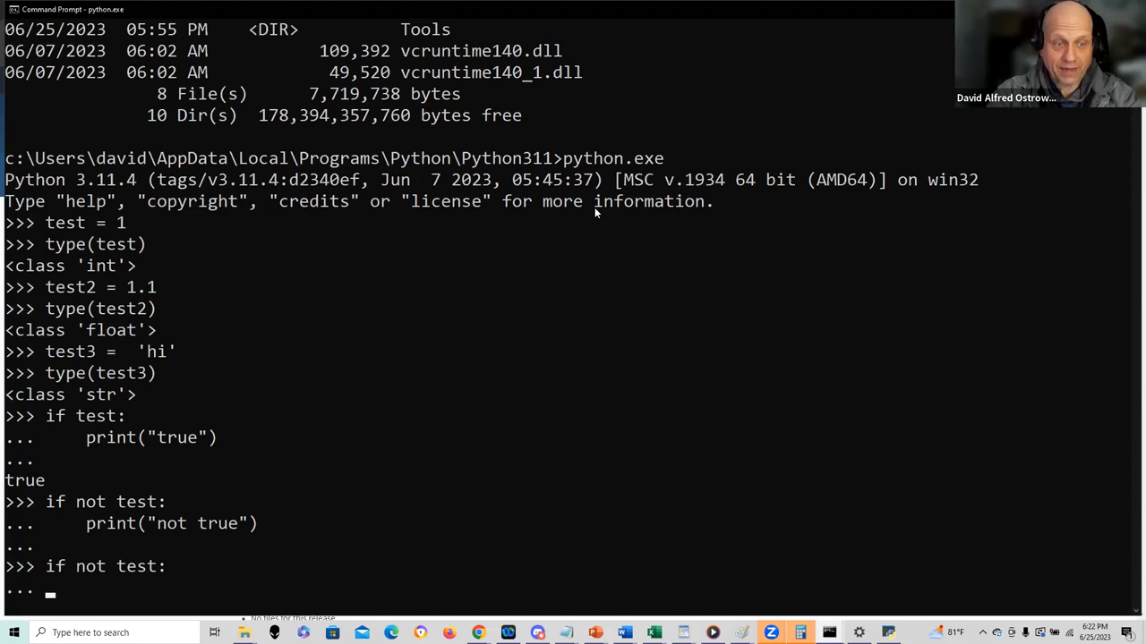
pyautogui.write('print("not true")')
pyautogui.write('else:')
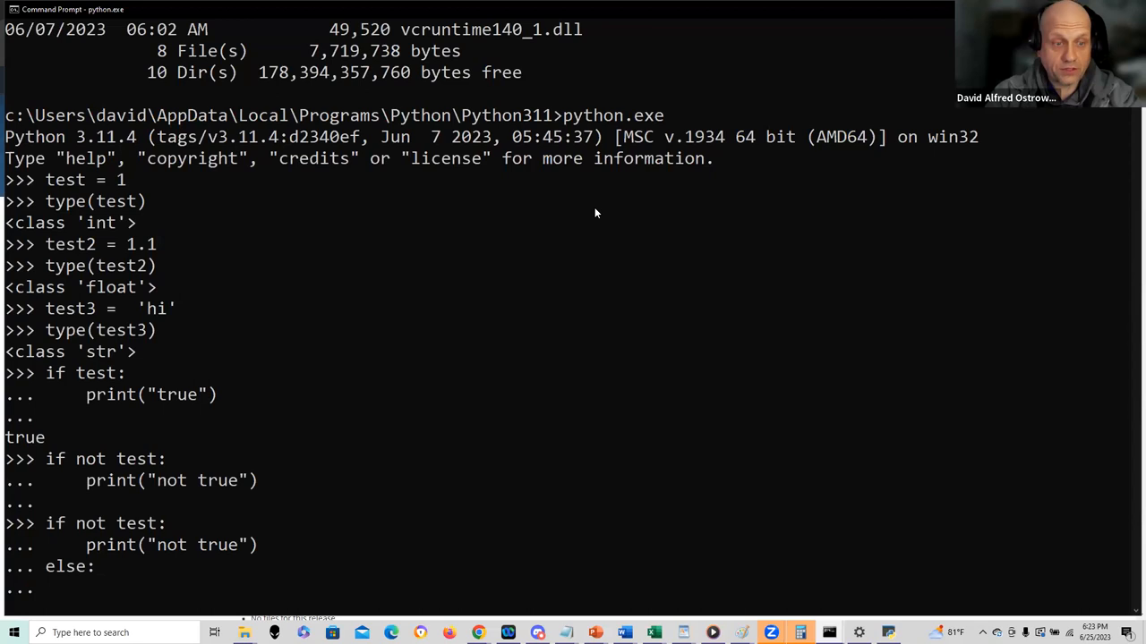
pyautogui.write('print("true")')
pyautogui.write('if not test:')
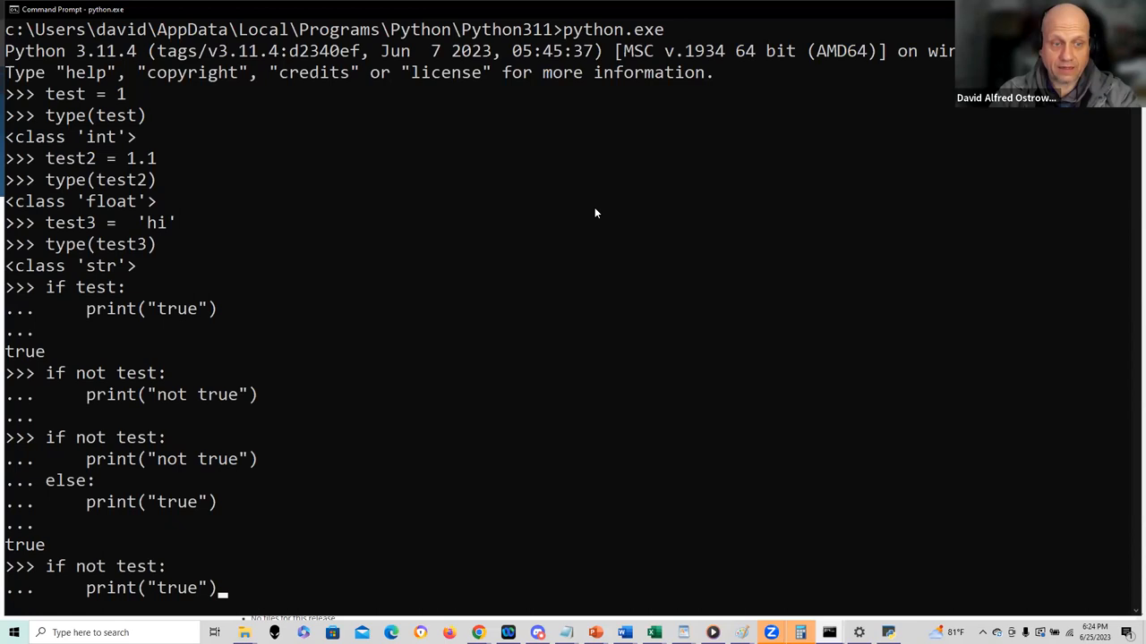
# Discard the stray test3 = 'hi' line and add an else branch with nested 'if test > 0:'.
pyautogui.write("test3 =  'hi'")
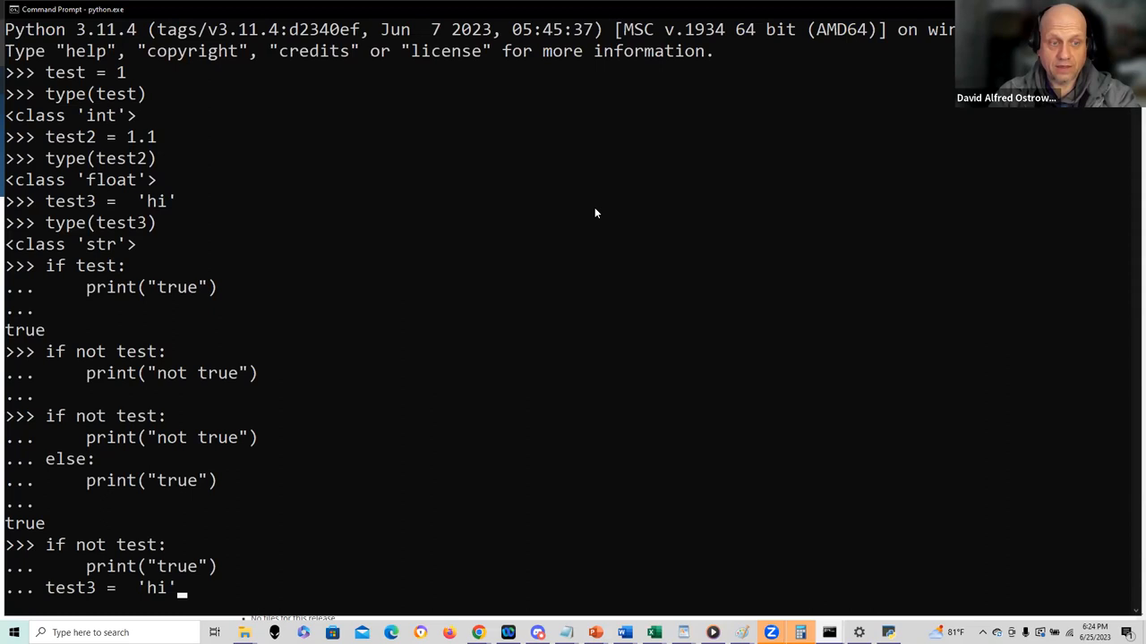
pyautogui.write('else:')
pyautogui.press('enter')
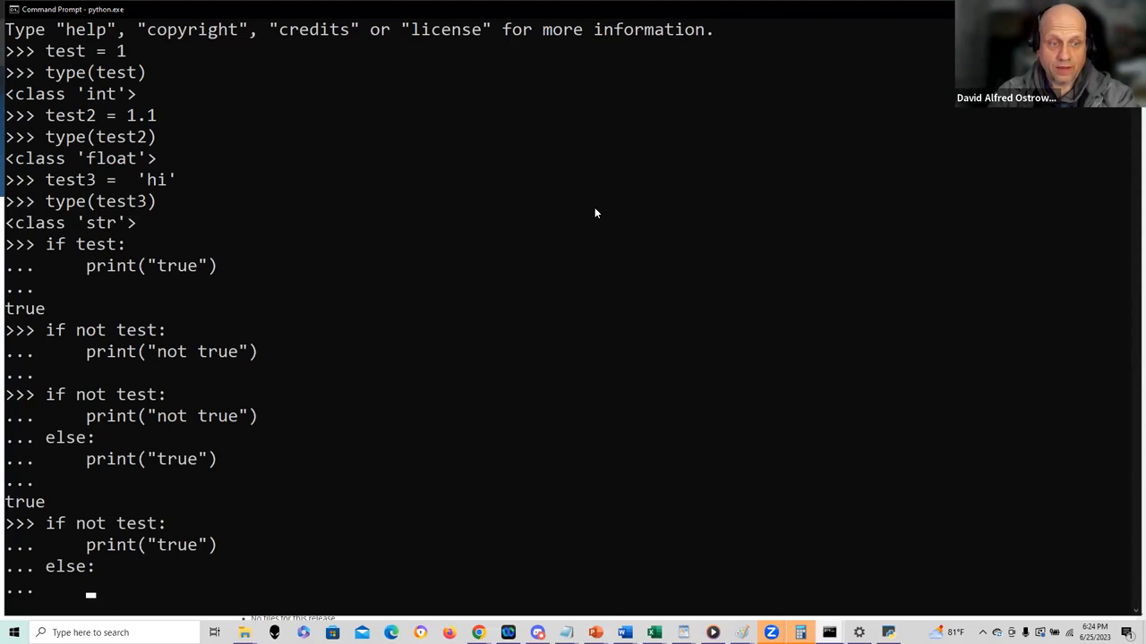
pyautogui.write('if test > 0:')
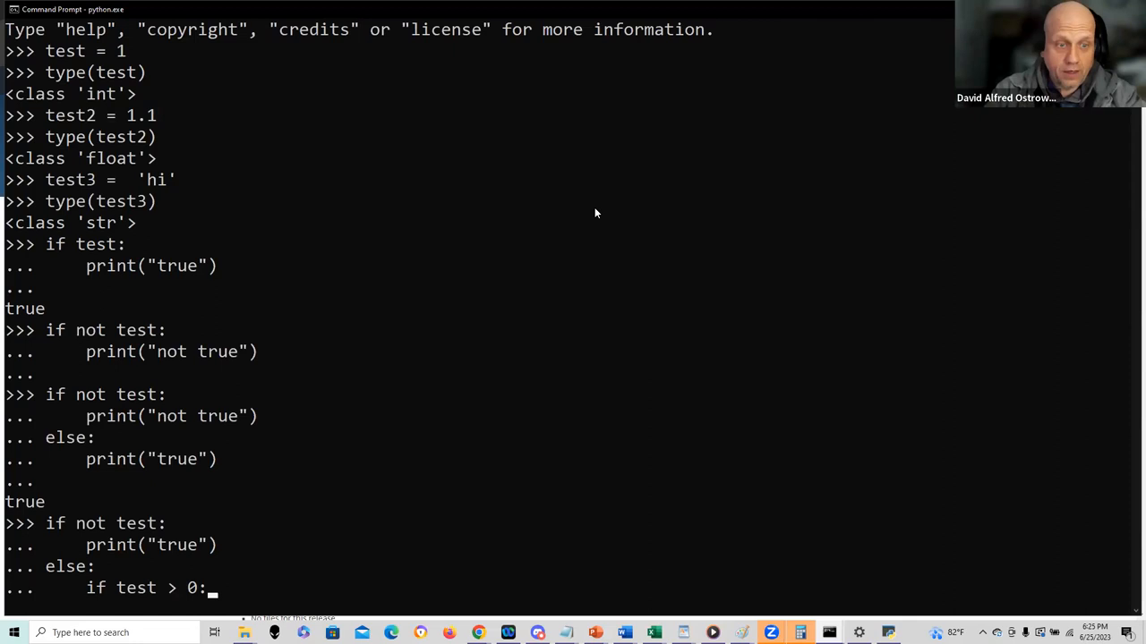
# Complete the nested print("greater than zero") line and run the block, printing 'greater than zero'.
pyautogui.press('enter')
pyautogui.write('print("greater than')
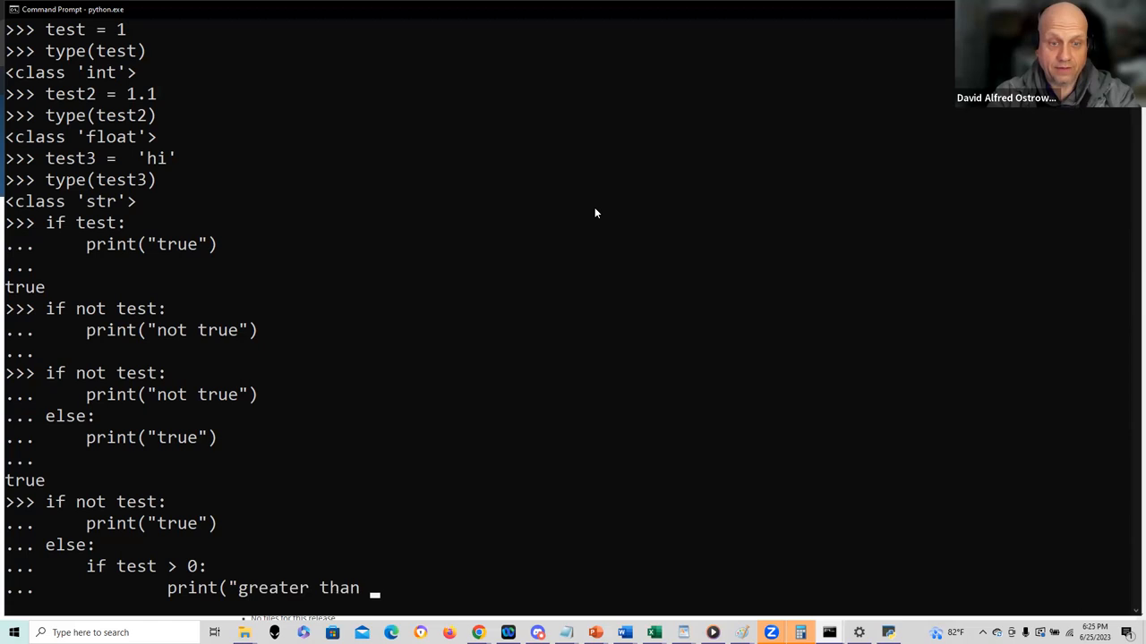
pyautogui.write('zero")')
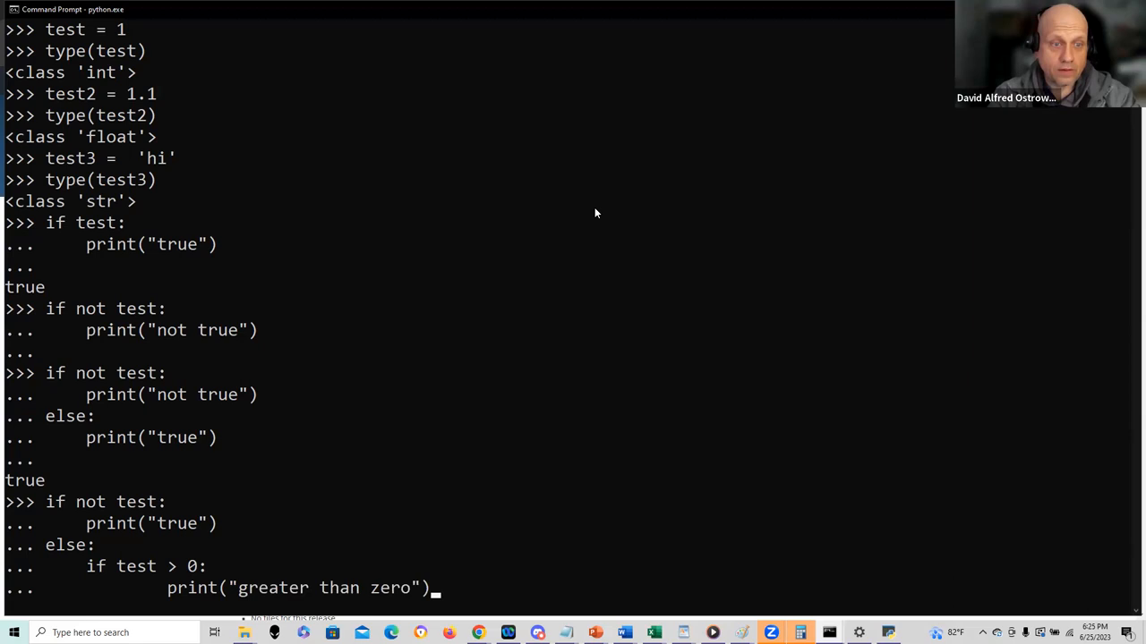
pyautogui.press('enter')
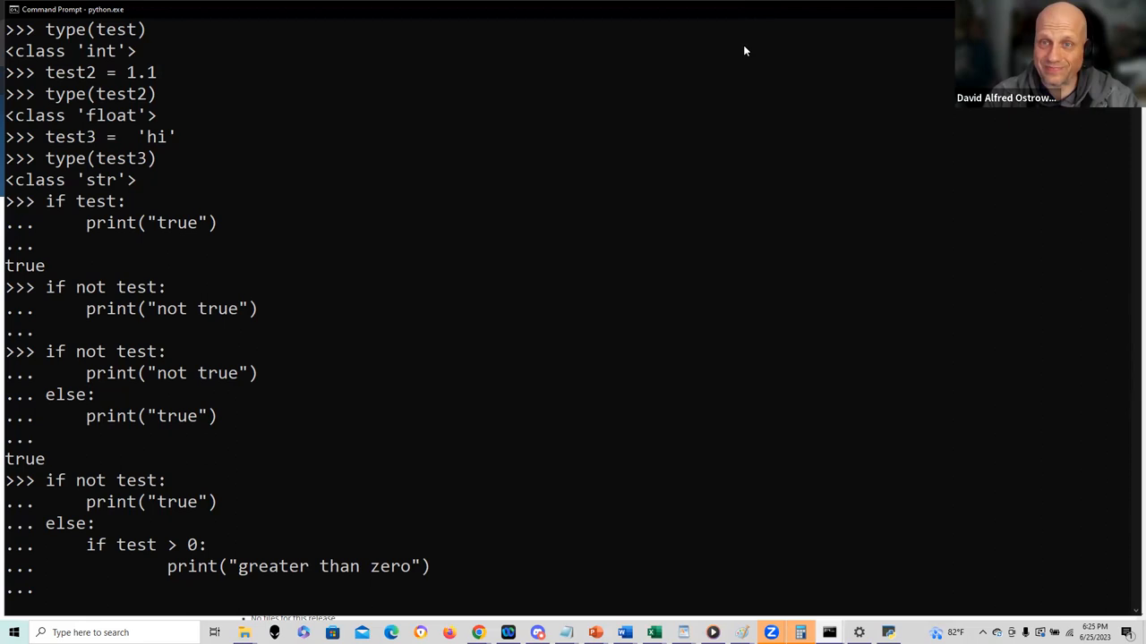
pyautogui.moveTo(864, 224)
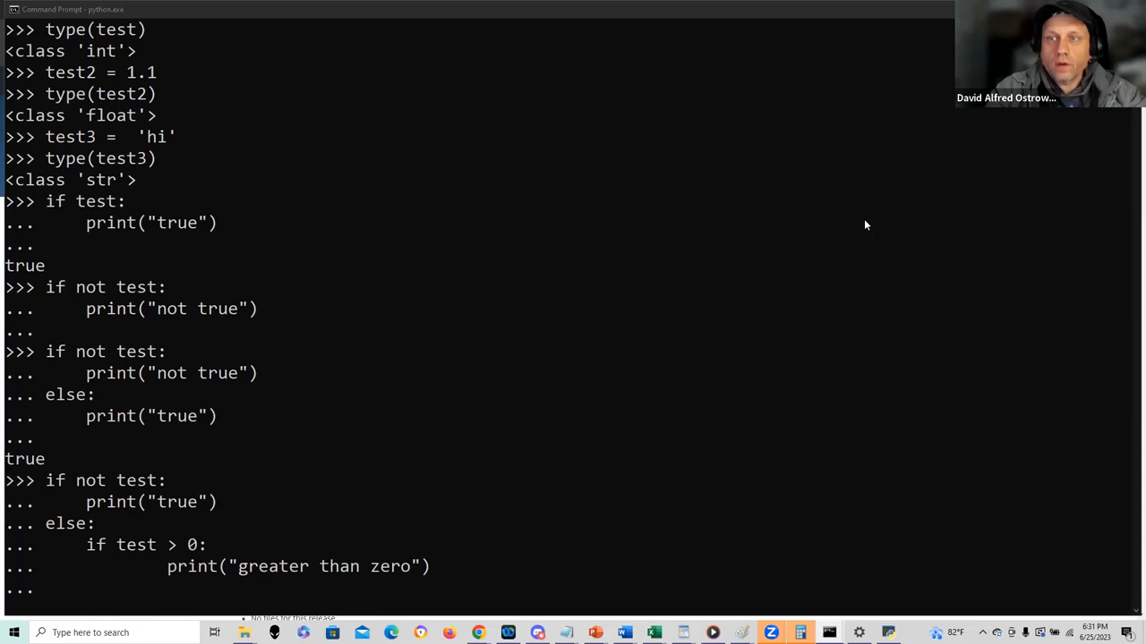
pyautogui.moveTo(214, 571)
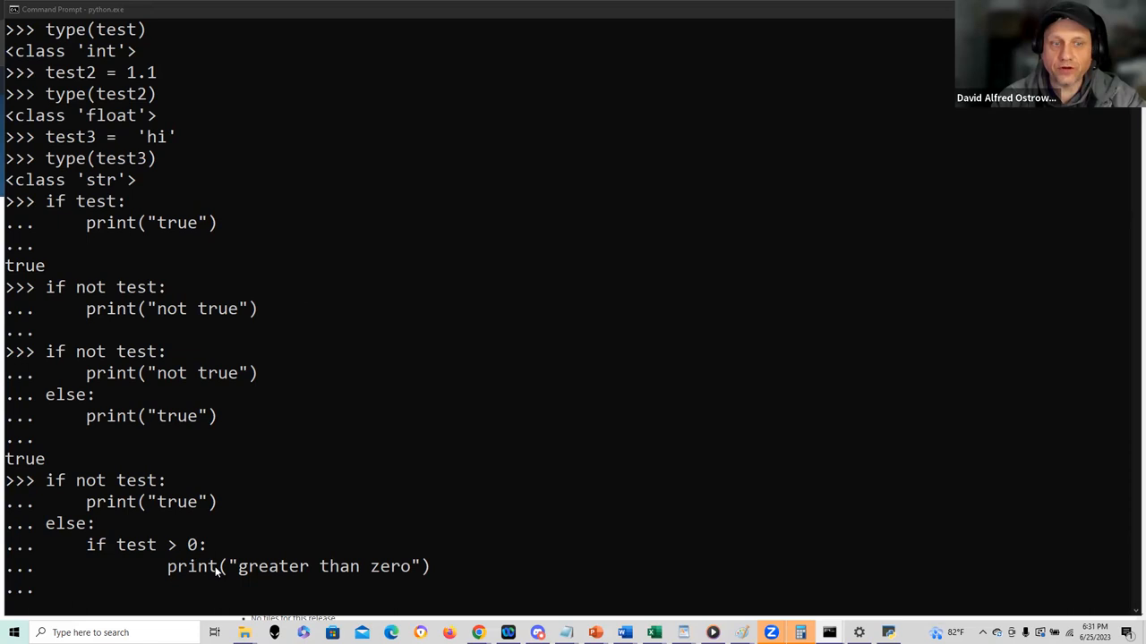
pyautogui.press('enter')
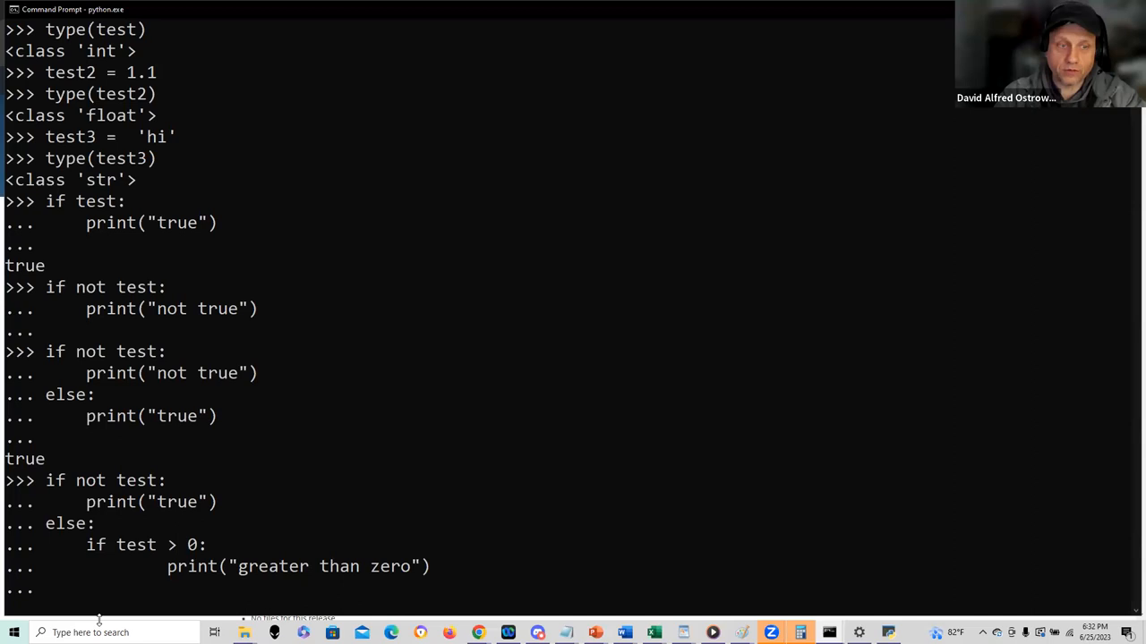
pyautogui.press('enter')
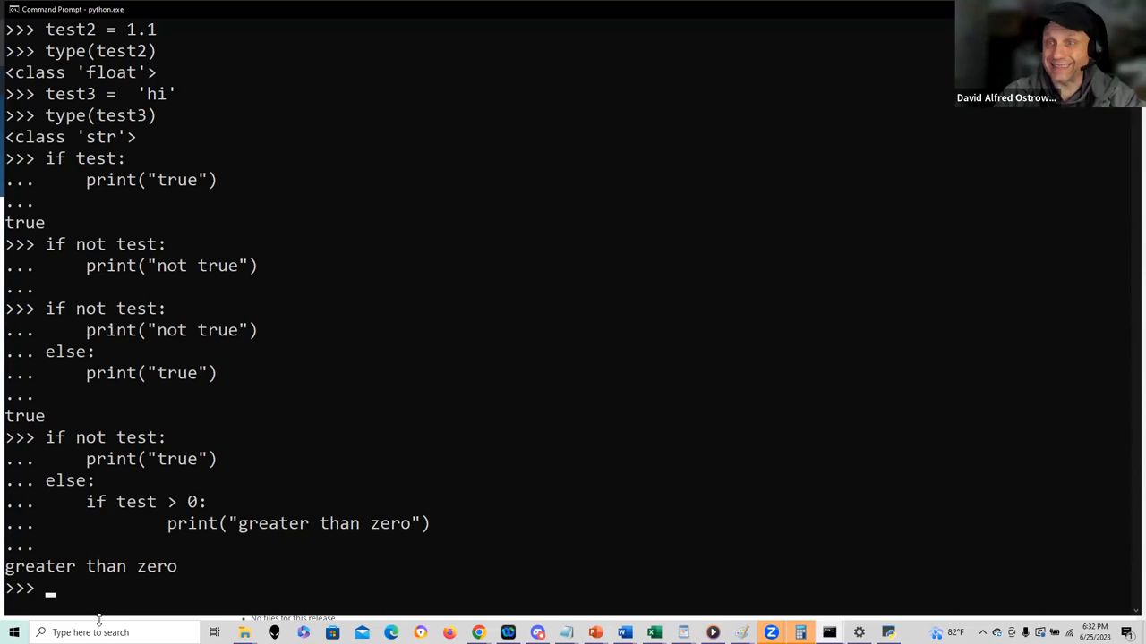
# Retype the block as if not test / elif test > 0: print("greater than zero") and run it.
pyautogui.write('if not test:')
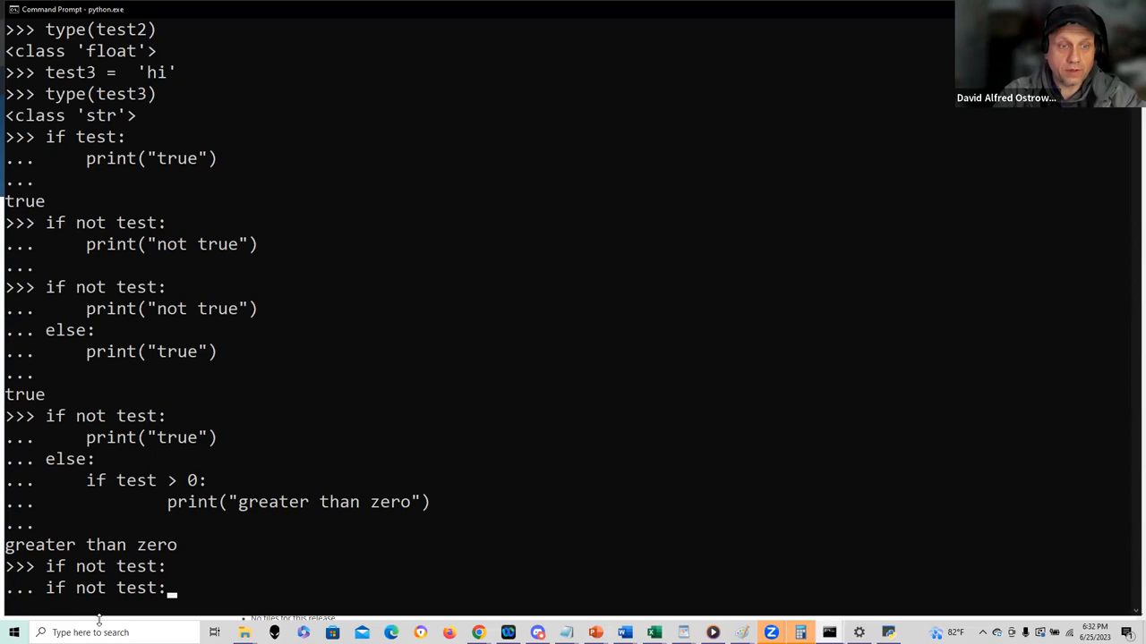
pyautogui.write('test = 1')
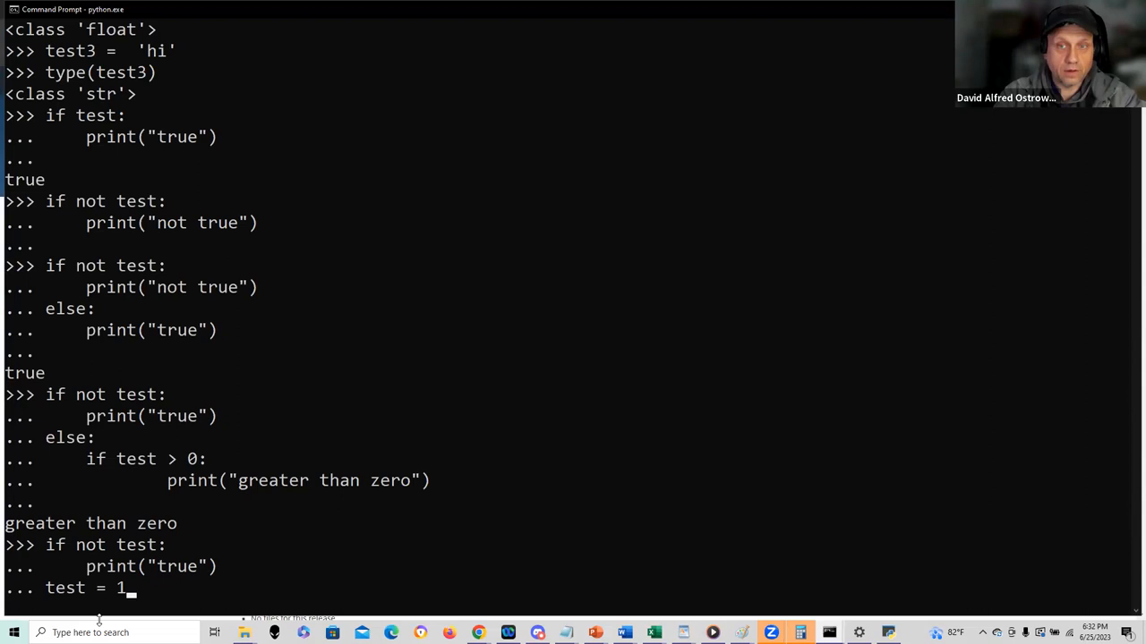
pyautogui.write('else:')
pyautogui.write('elif test > 0:')
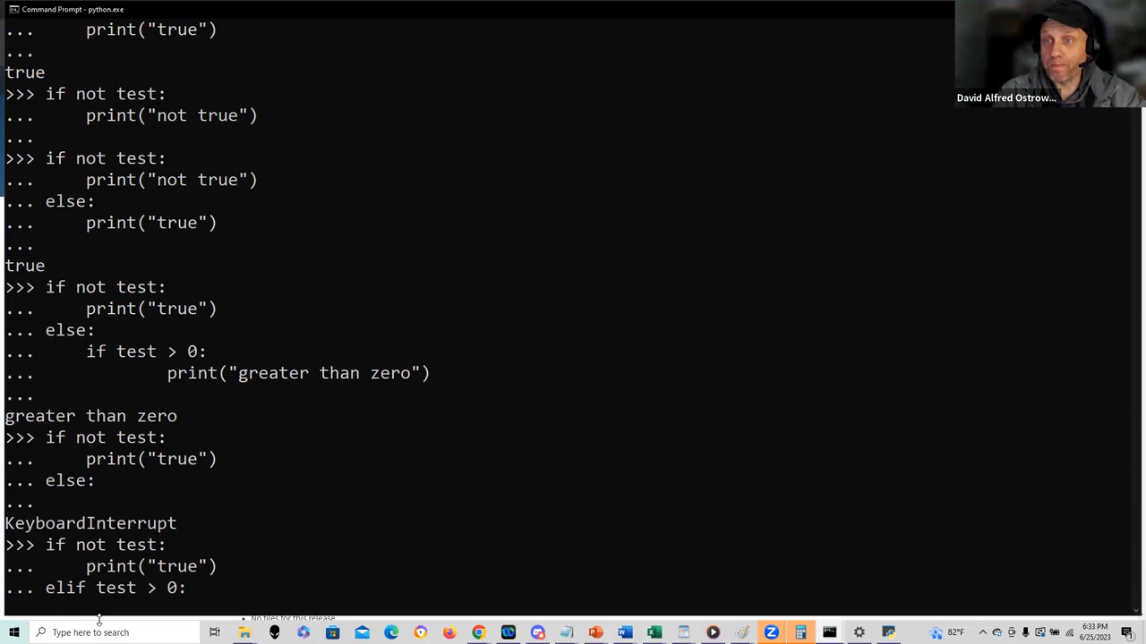
pyautogui.write('print(')
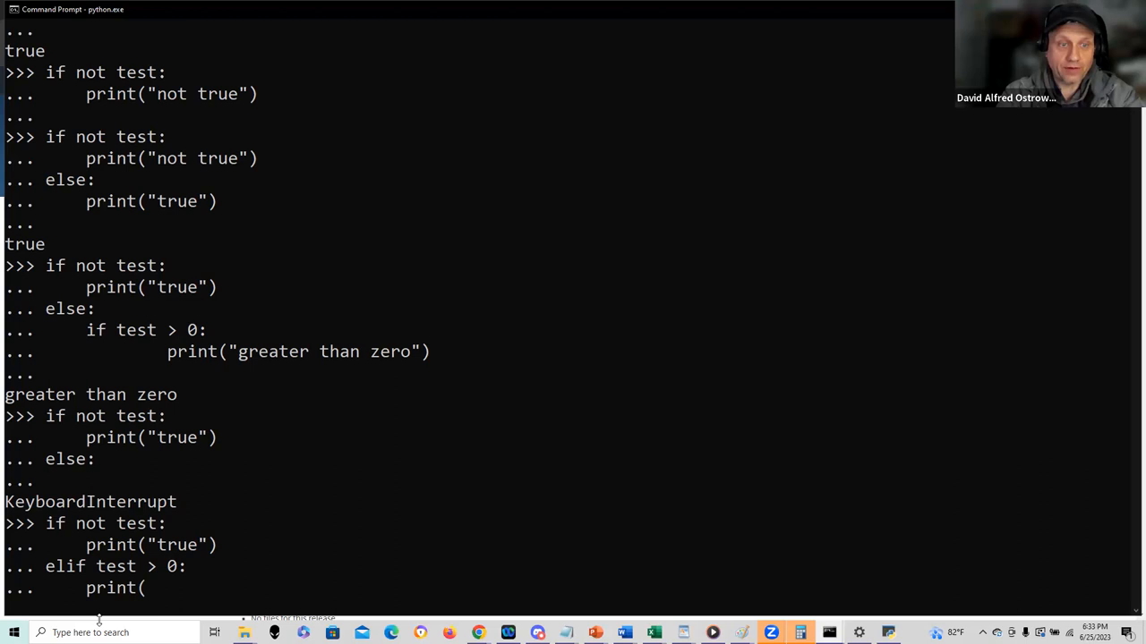
pyautogui.write('"greater than zero")')
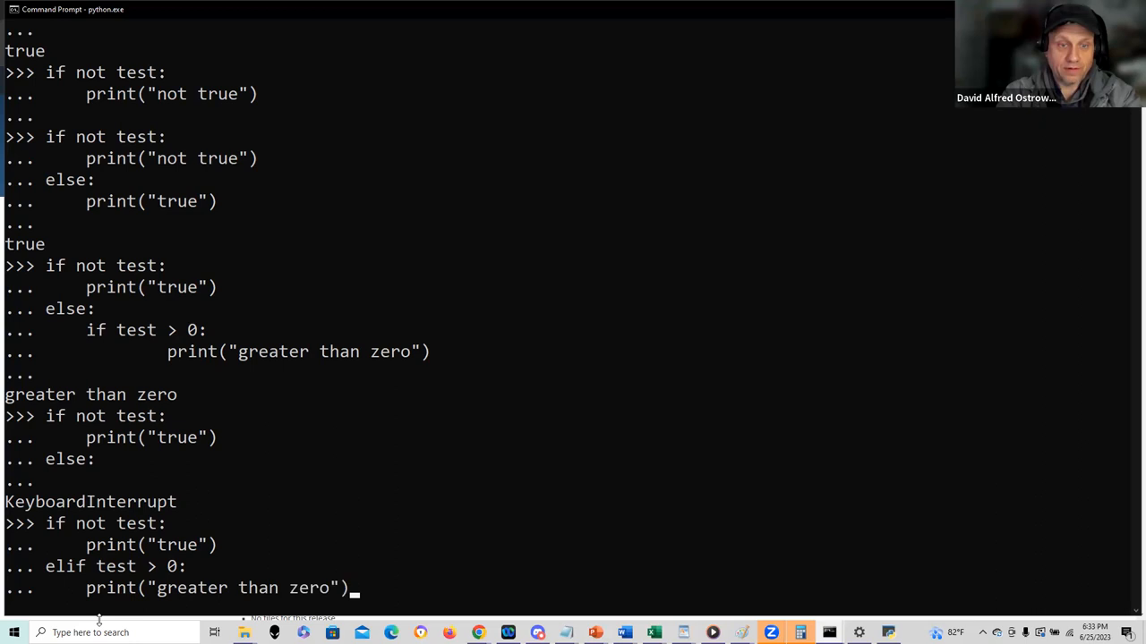
pyautogui.press('enter')
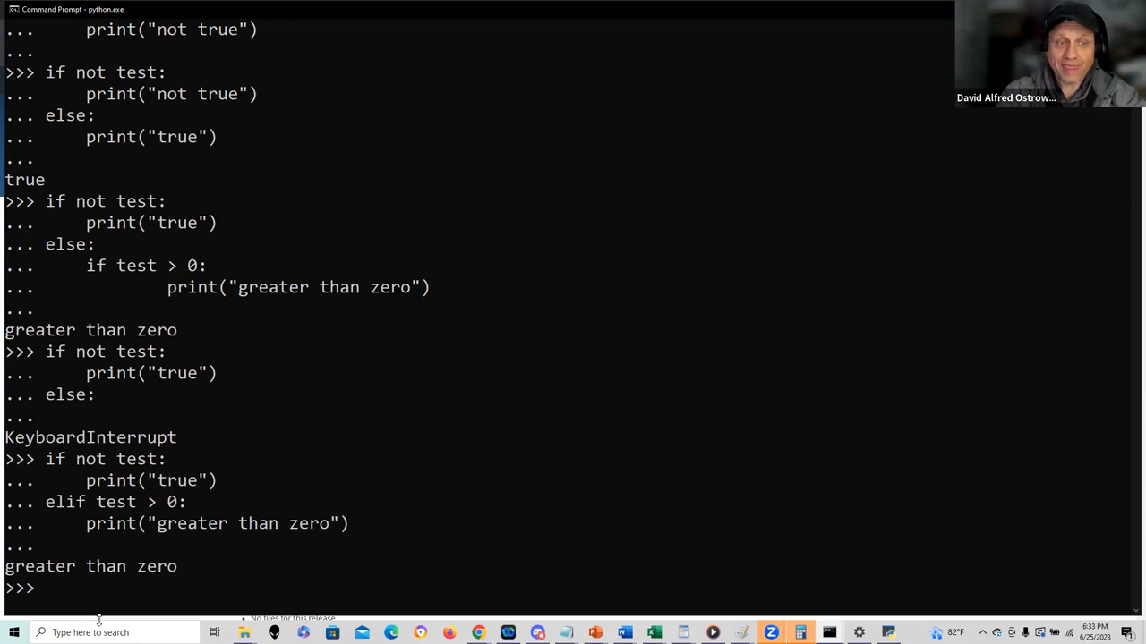
# Evaluate (not test), test > 0 and their types, showing False, True and class bool.
pyautogui.write('(not test')
pyautogui.write('test > 0')
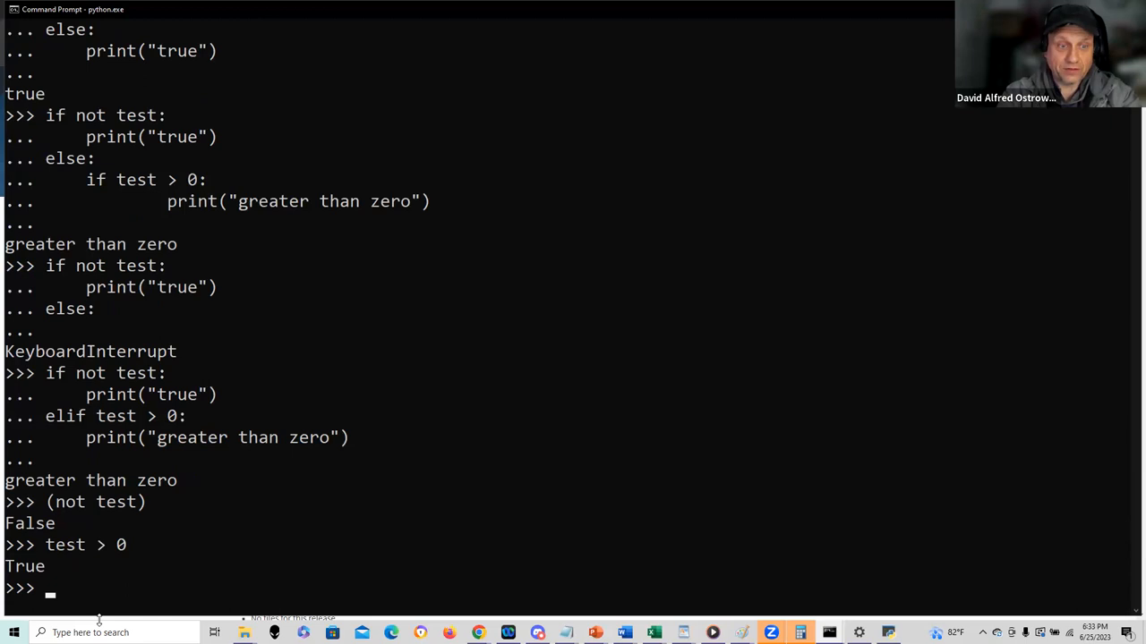
pyautogui.write('type(not test')
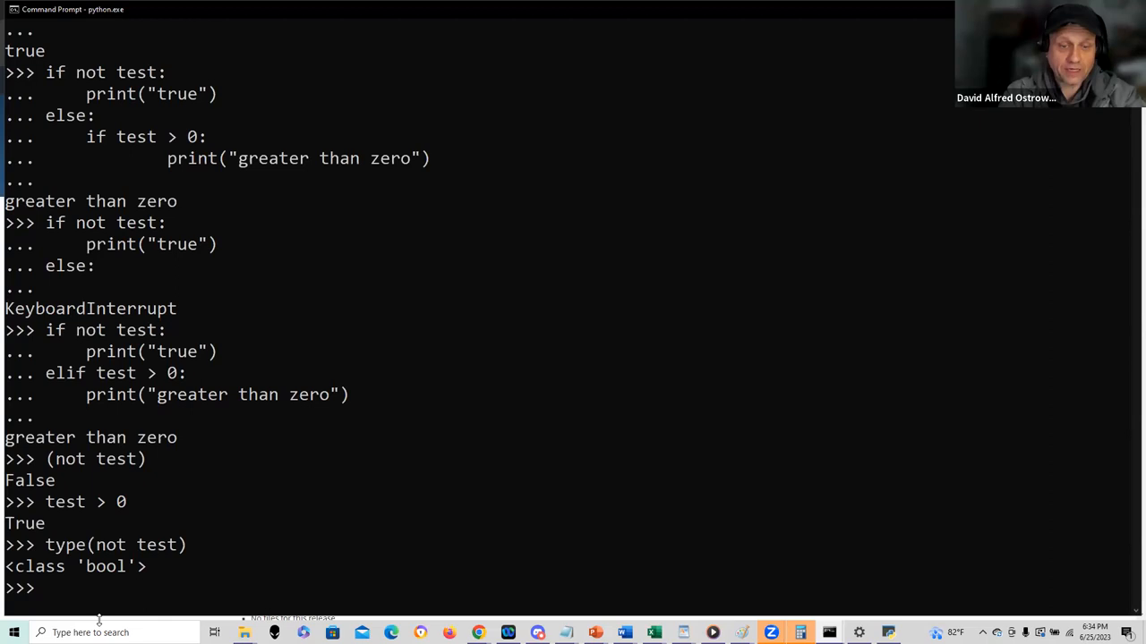
pyautogui.write('type(test > 0')
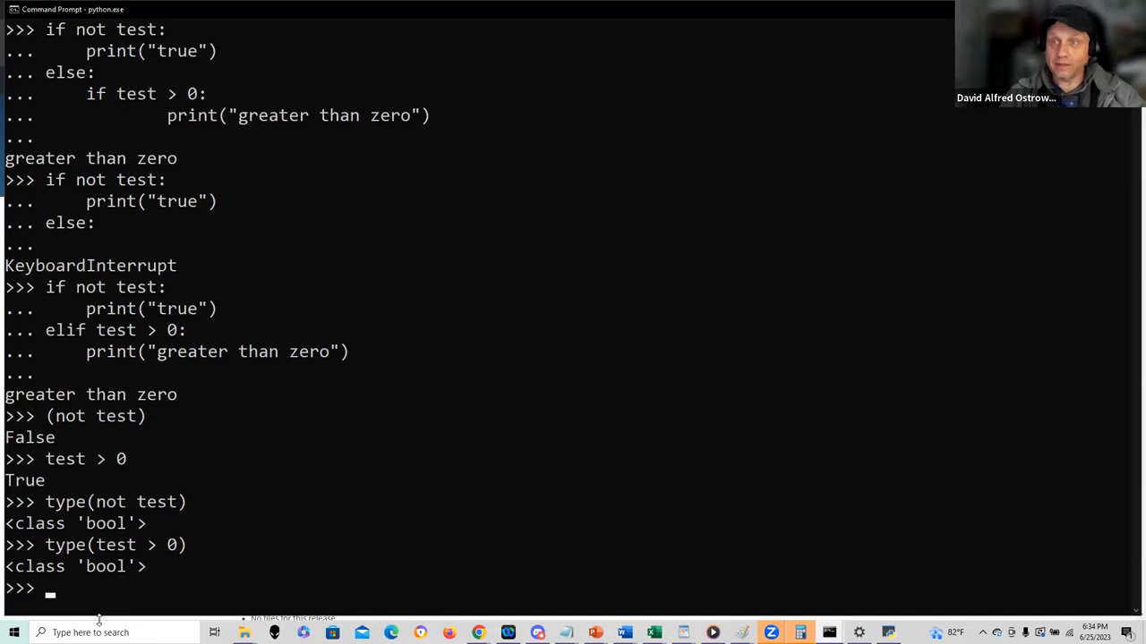
pyautogui.write('hour')
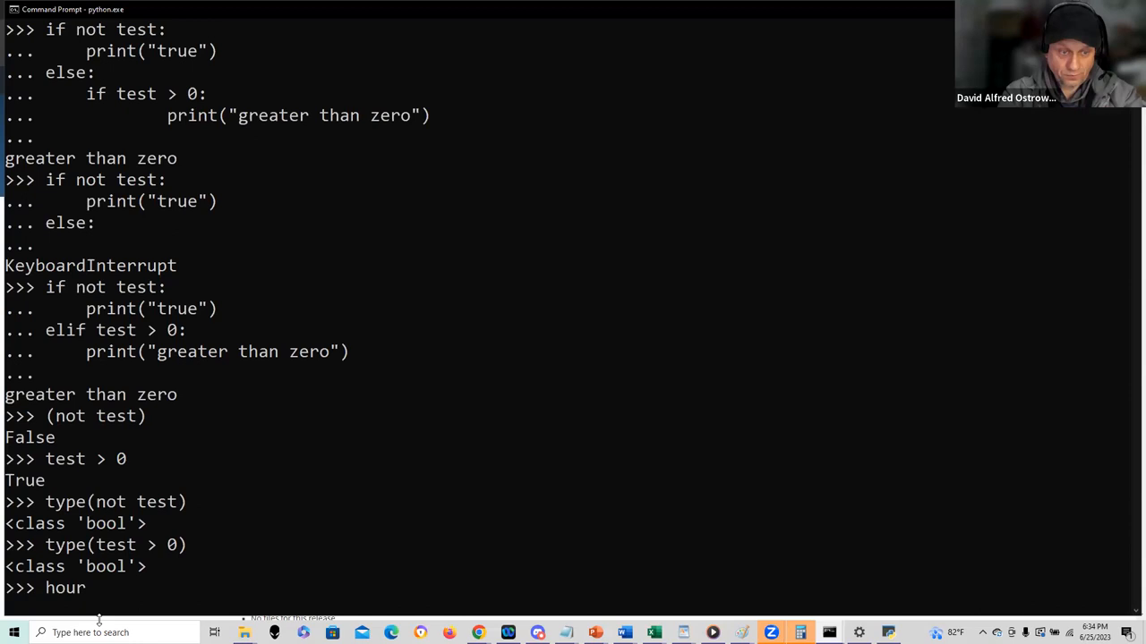
# Assign hoursWorked = 50 and hoursWorked2 = 20, then begin if hoursWorked > 40:.
pyautogui.write('sWorked =')
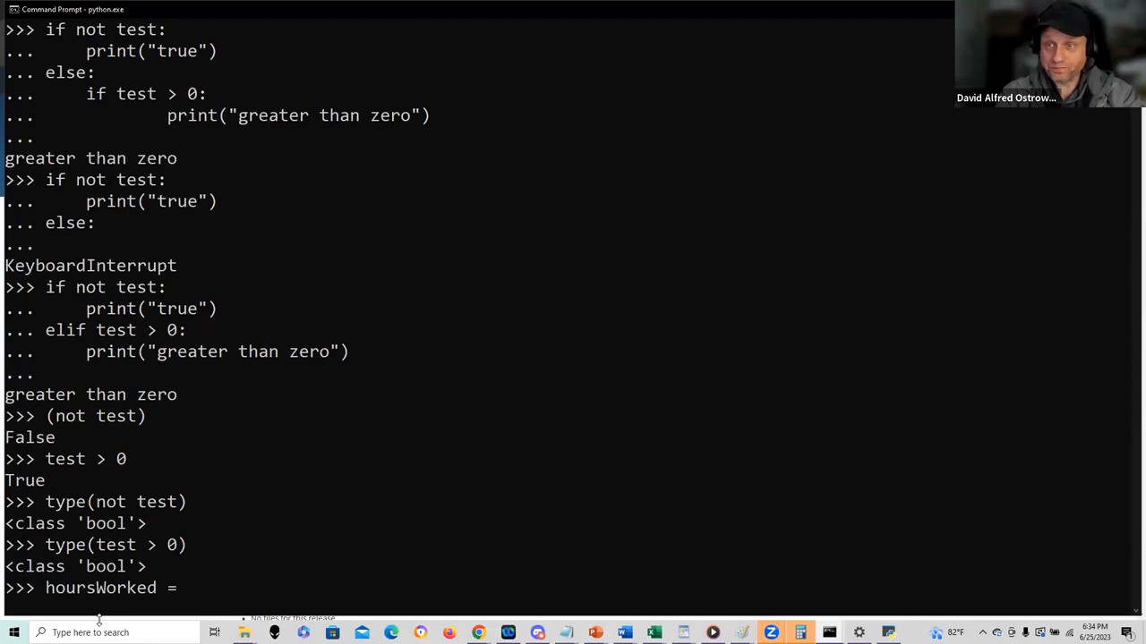
pyautogui.write('50')
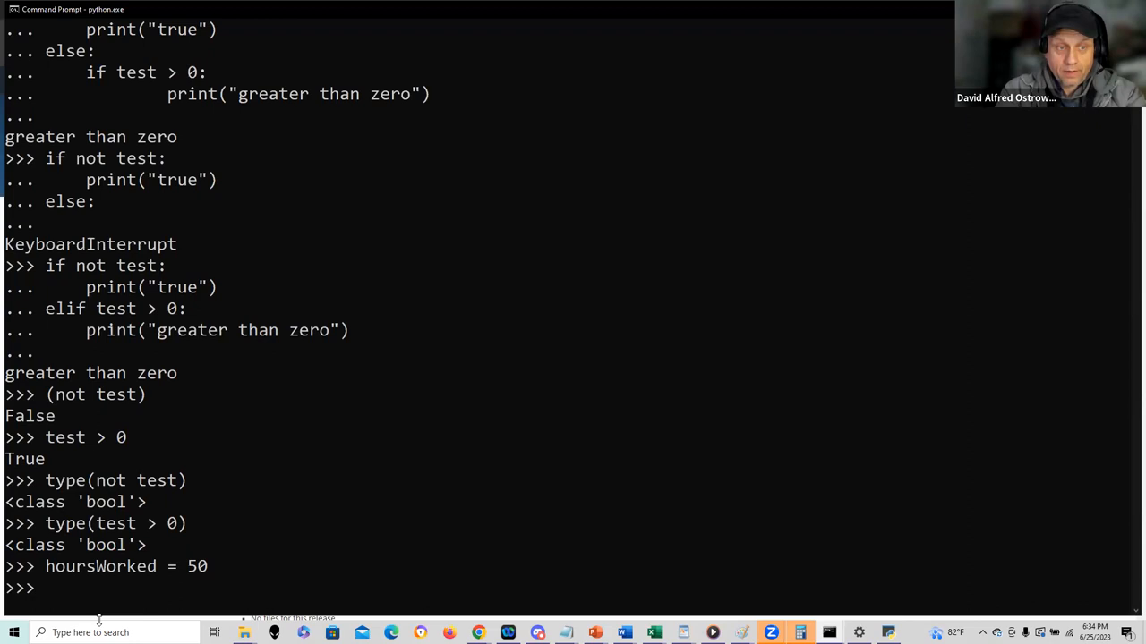
pyautogui.write('hoursW')
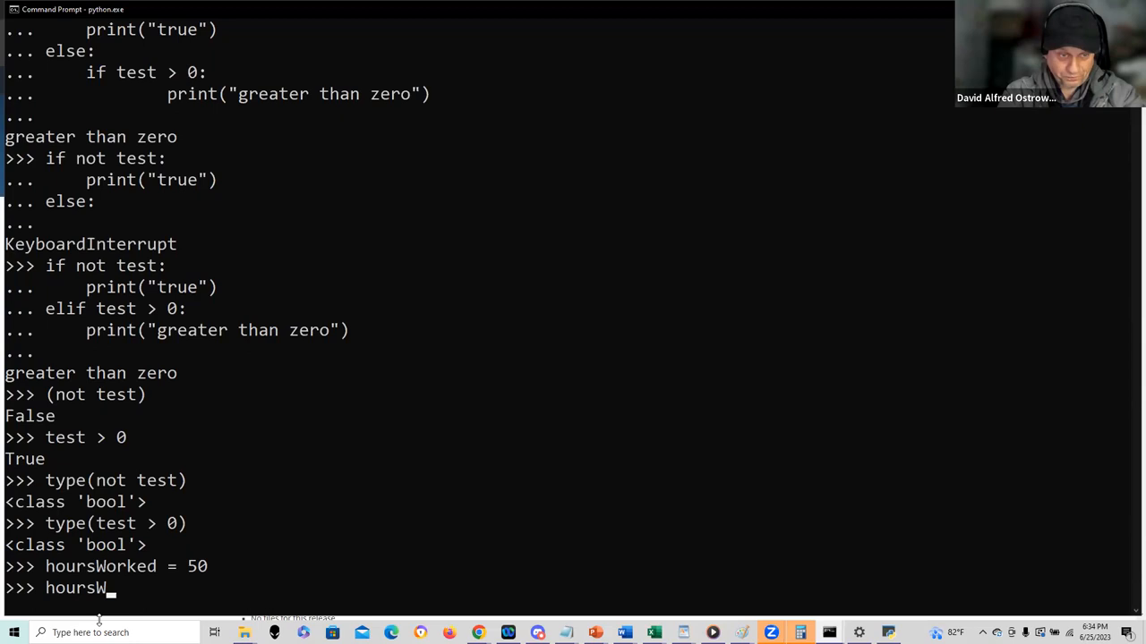
pyautogui.write('hoursWorked2 = 20')
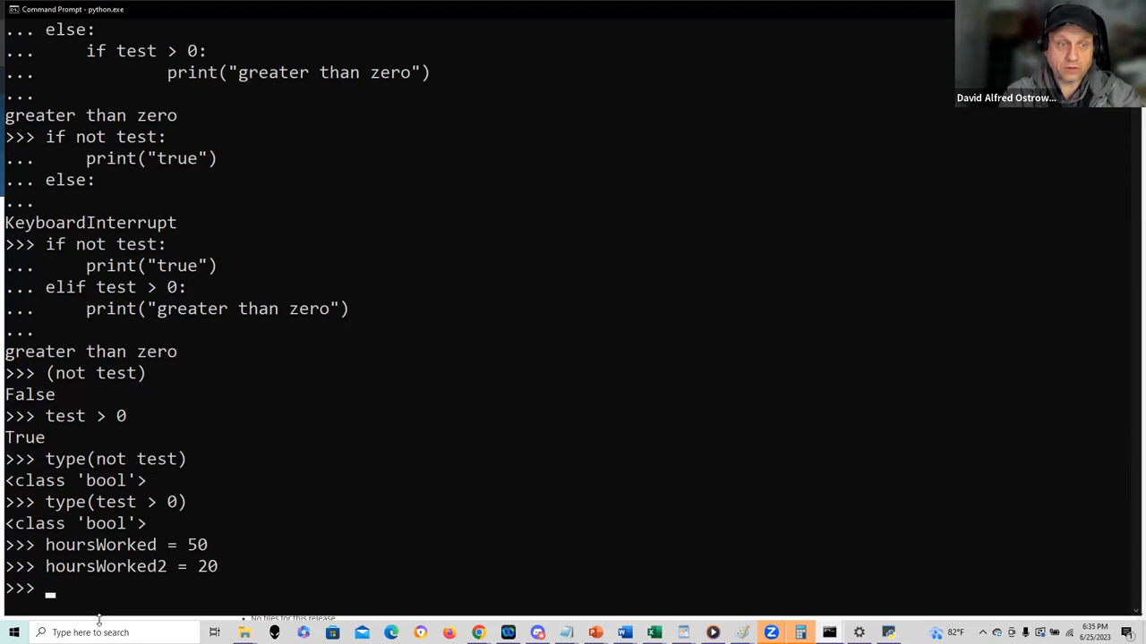
pyautogui.write('if hoursWorked > 40:')
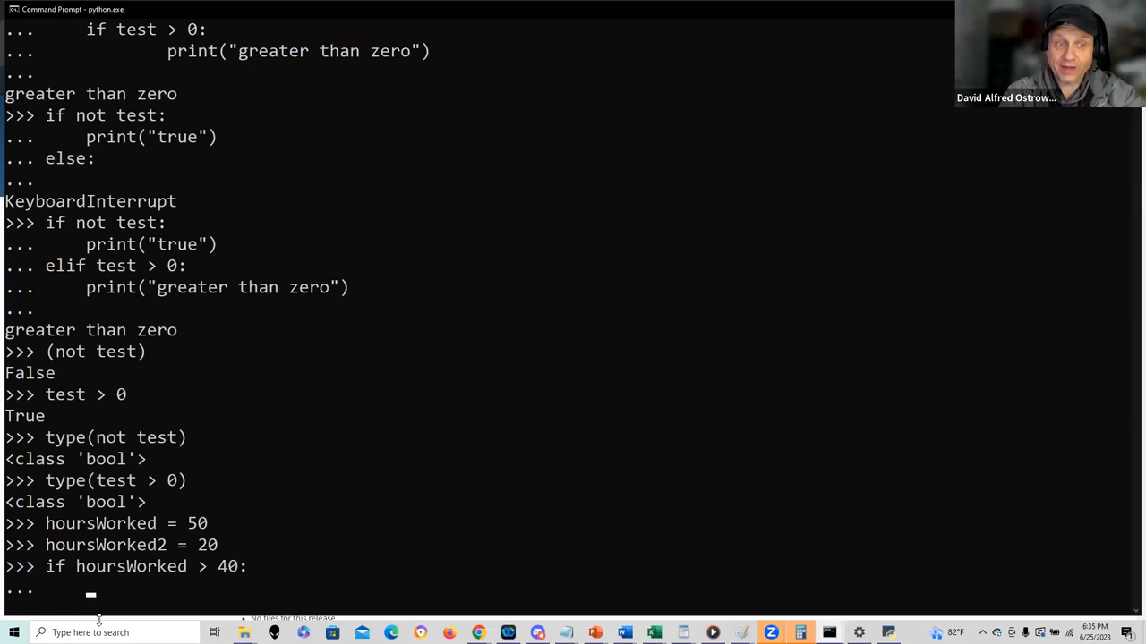
# Set overtime = True in the hoursWorked > 40 block, confirm it, and start the hoursWorked2 check.
pyautogui.write('overtime = Tur')
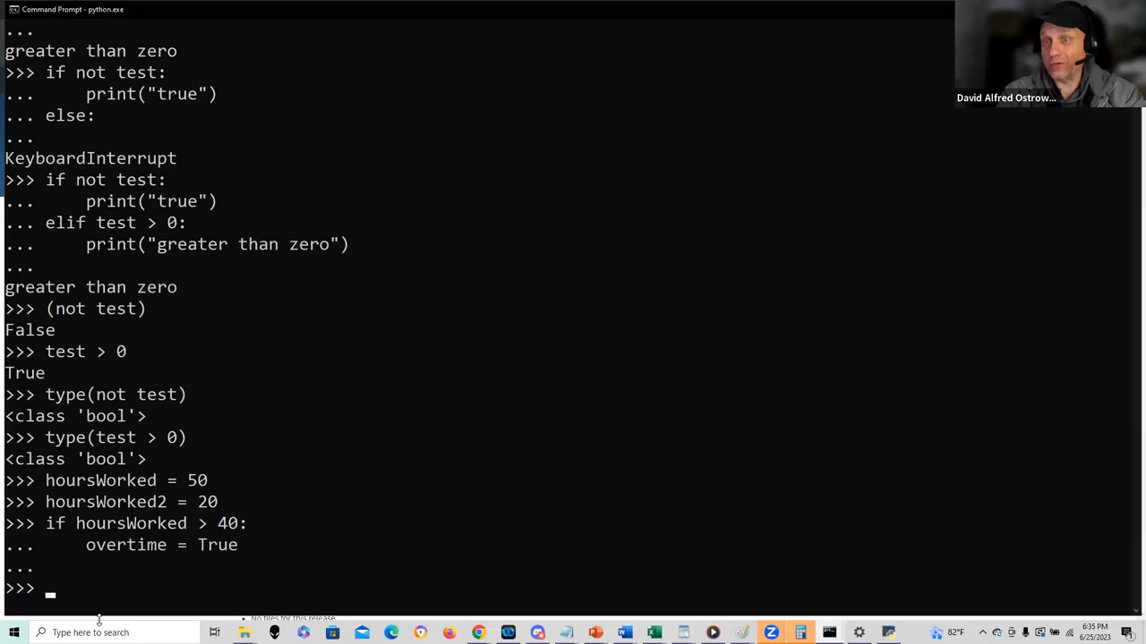
pyautogui.write('overtime')
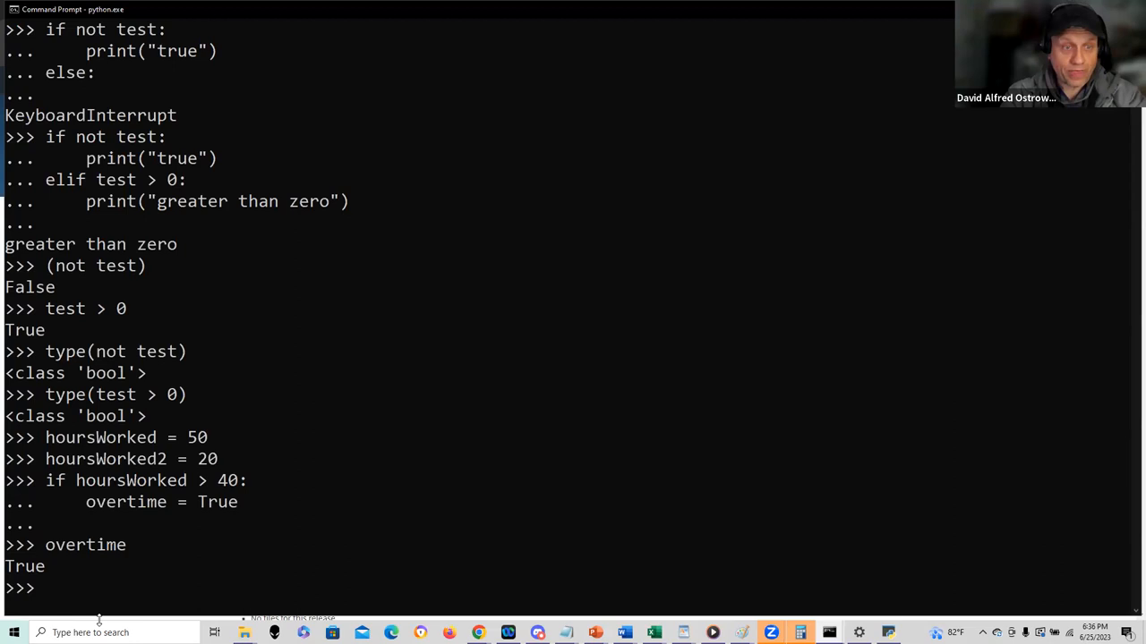
pyautogui.write('if hoursWorked > 40:')
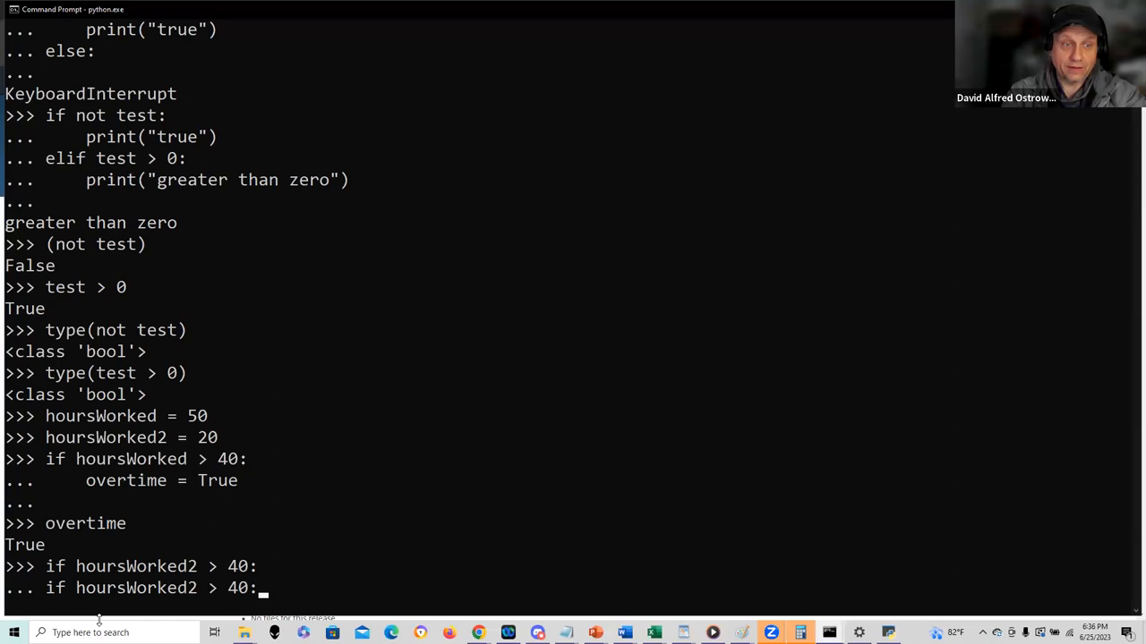
# Add overtime = True and else: overtime = False to the hoursWorked2 check, run it, confirm False.
pyautogui.write('overtime = True')
pyautogui.write('else:')
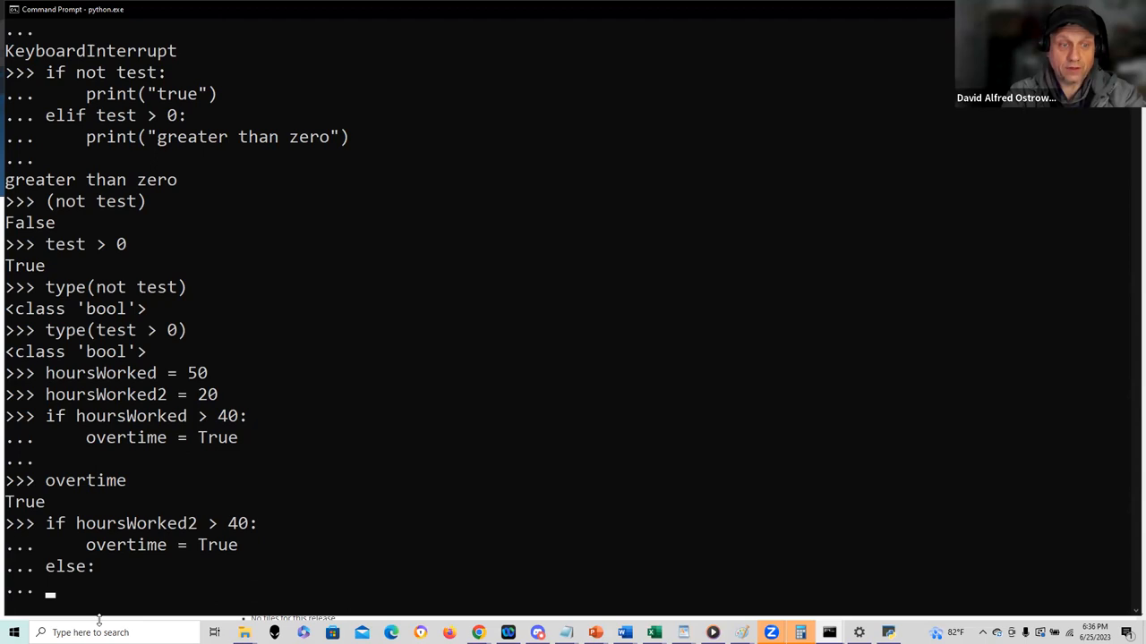
pyautogui.write('overtime = Fals')
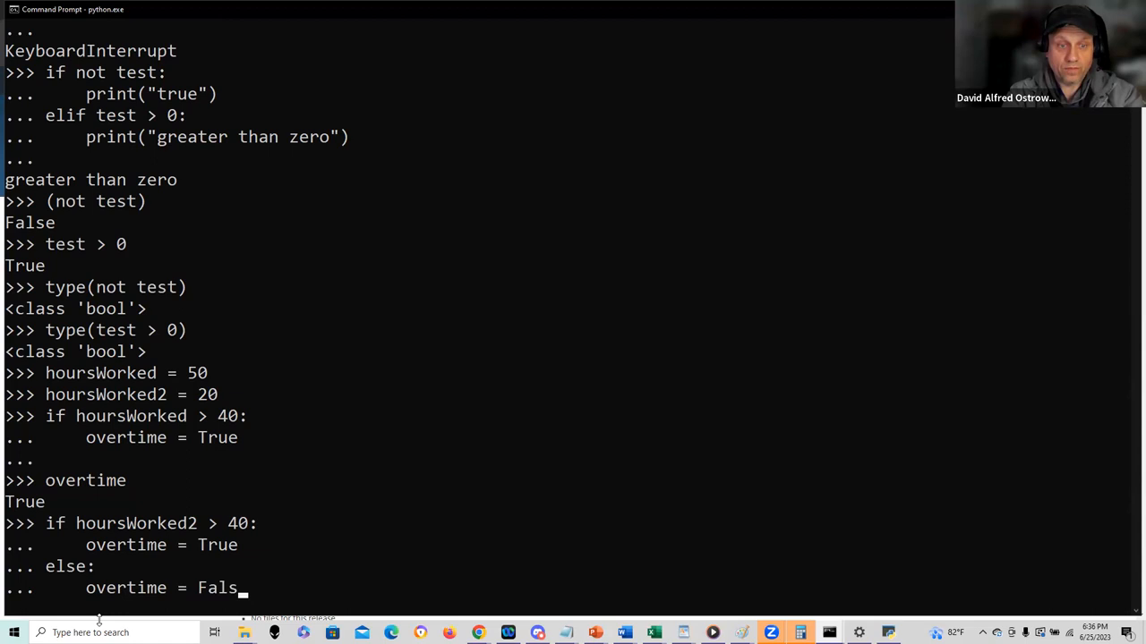
pyautogui.press('enter')
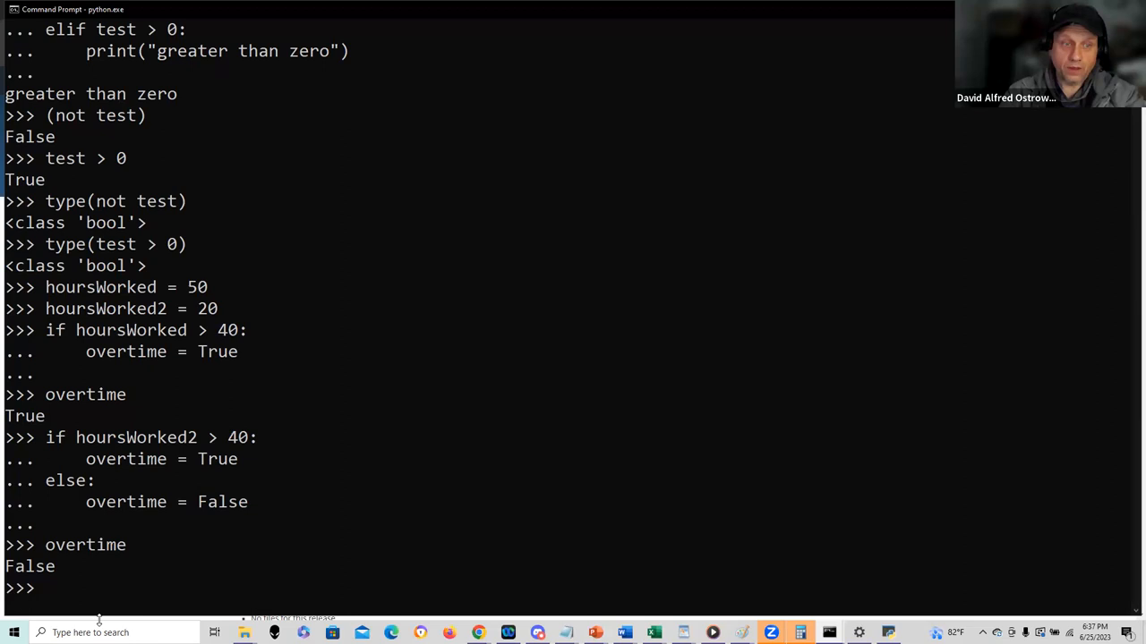
pyautogui.write('if hoursWorked2 > 40:')
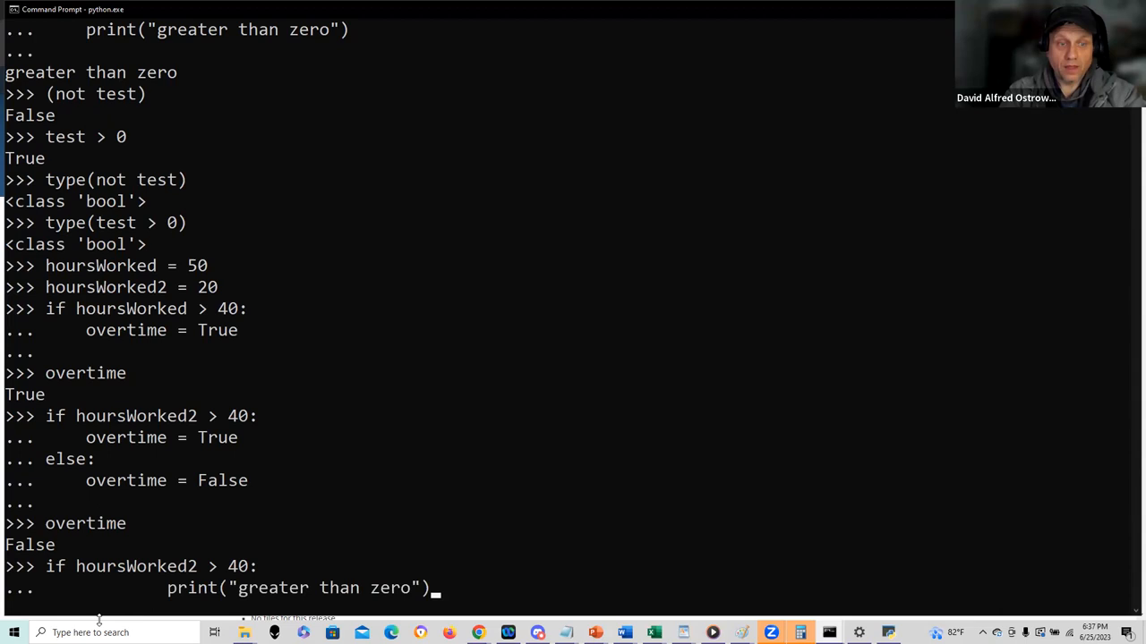
# Recall earlier lines to re-enter if hoursWorked2 > 40: with overtime = True and an else: line.
pyautogui.write('hoursWorked2 = 20')
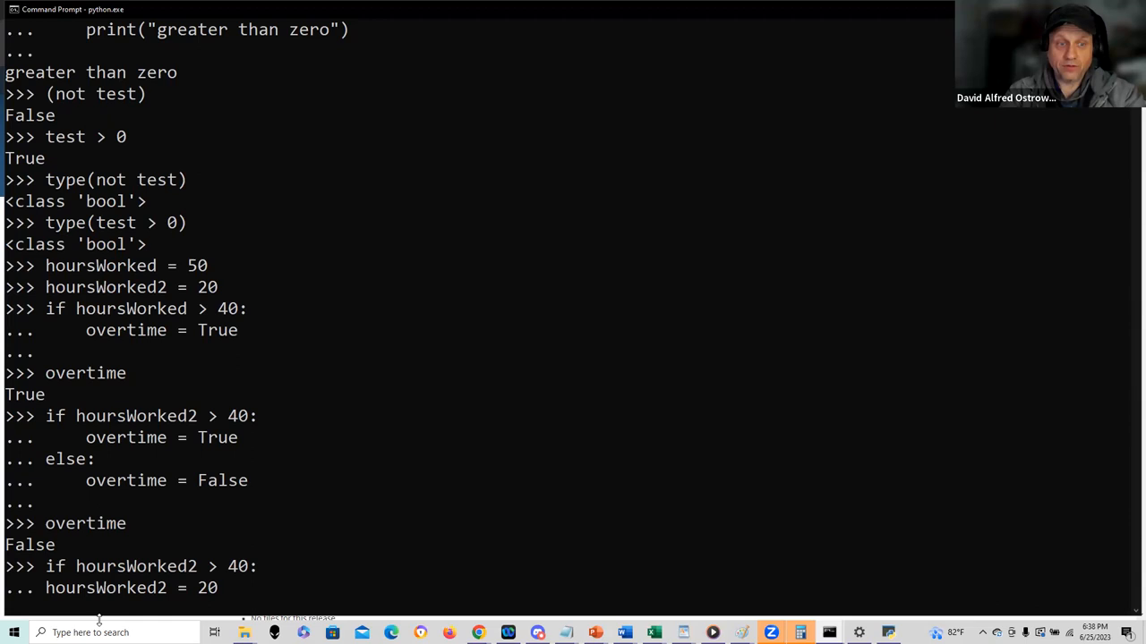
pyautogui.write('overtime = True')
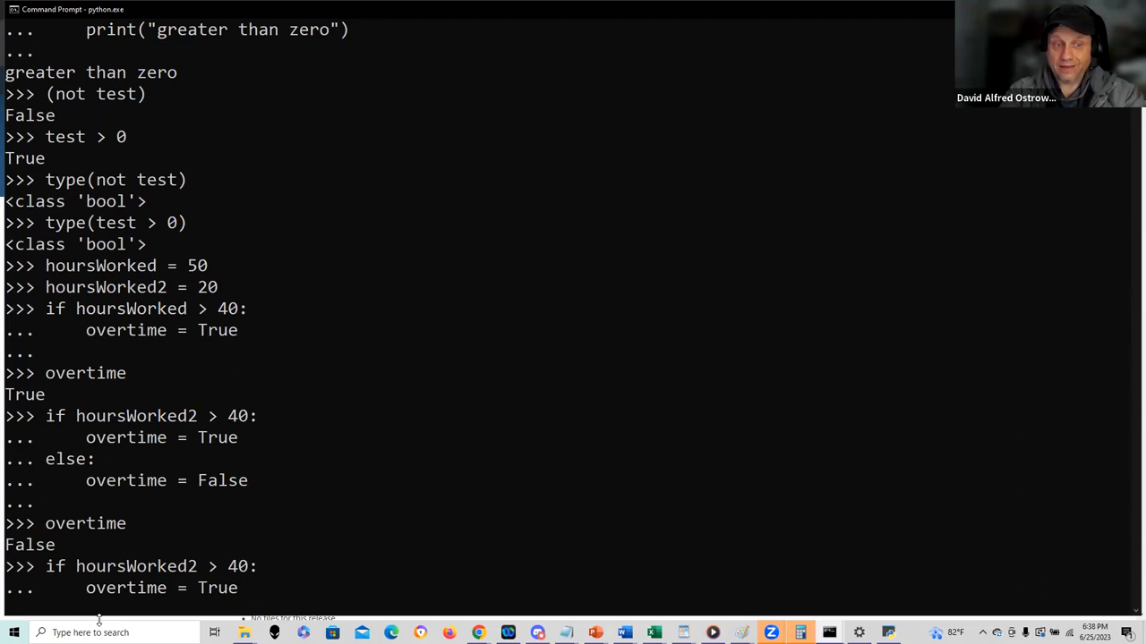
pyautogui.write('print("greater than zero")')
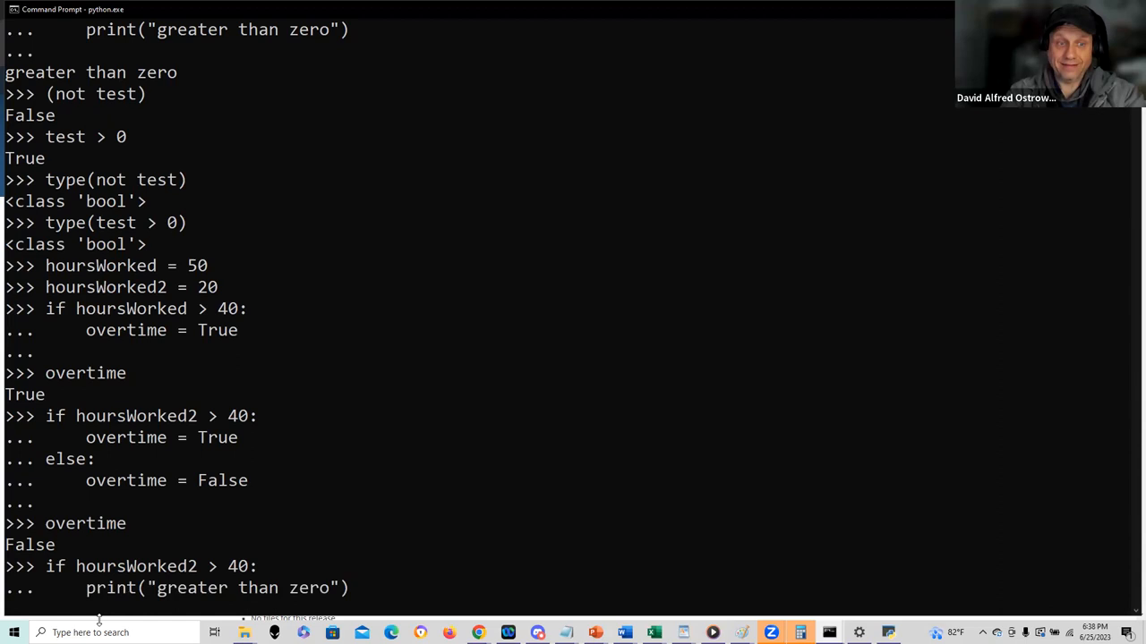
pyautogui.write('if not test:')
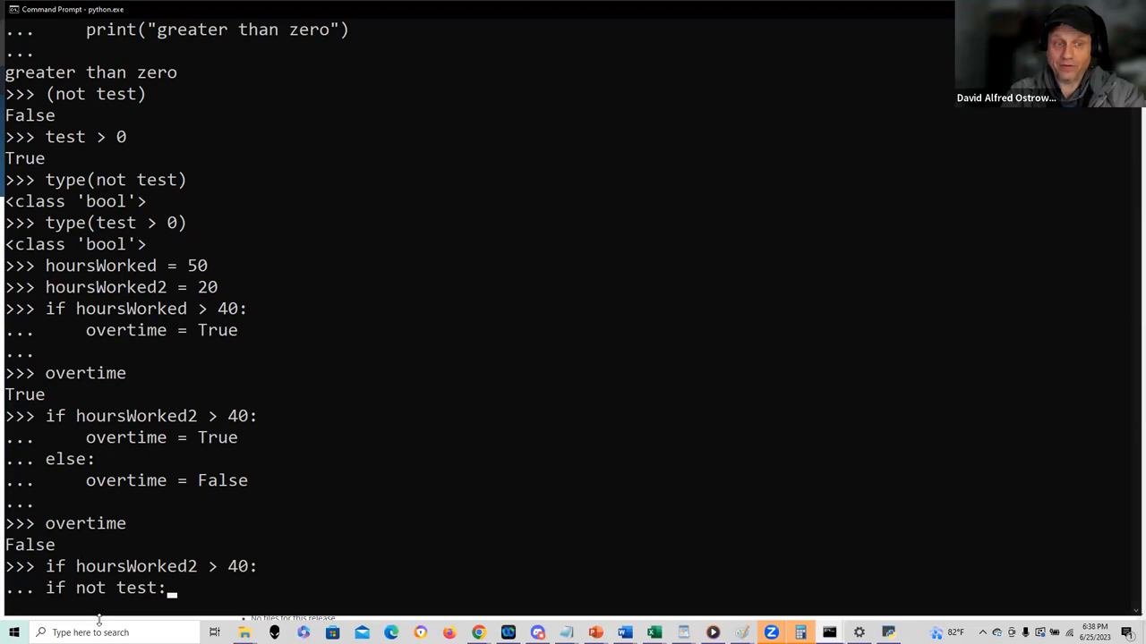
pyautogui.write('type(test)')
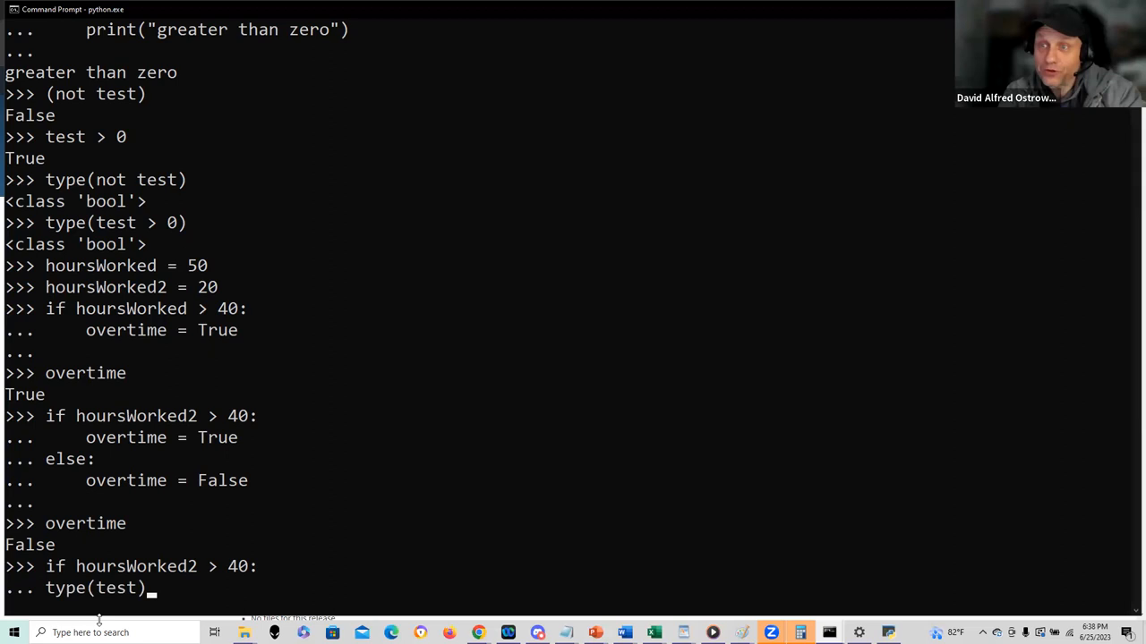
pyautogui.write('print("true")')
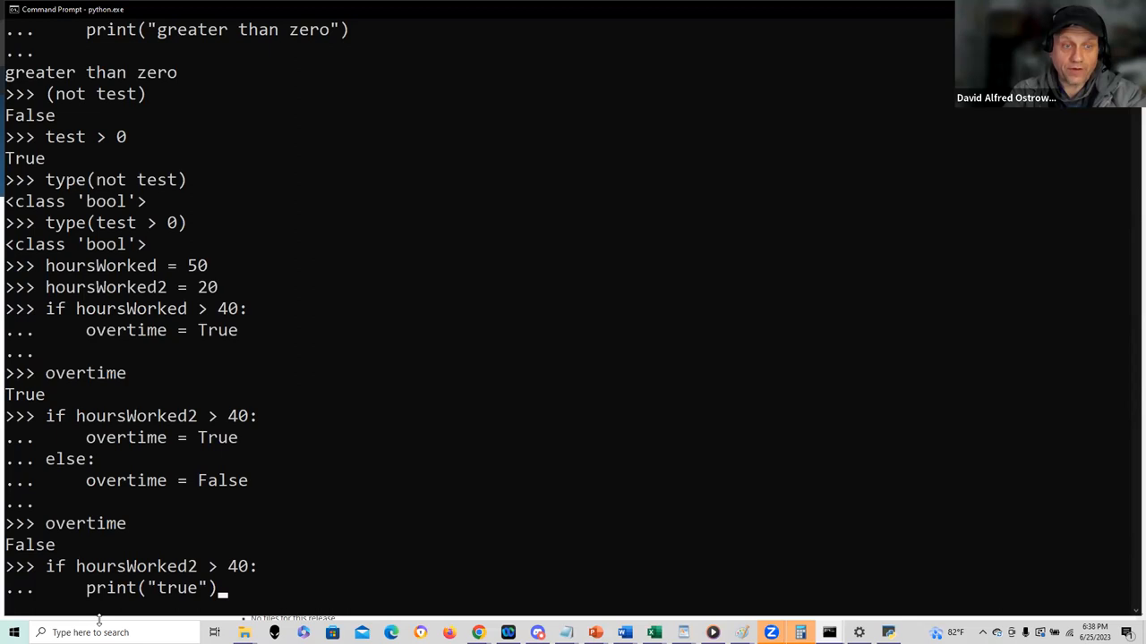
pyautogui.write('overtime = True')
pyautogui.write('else:')
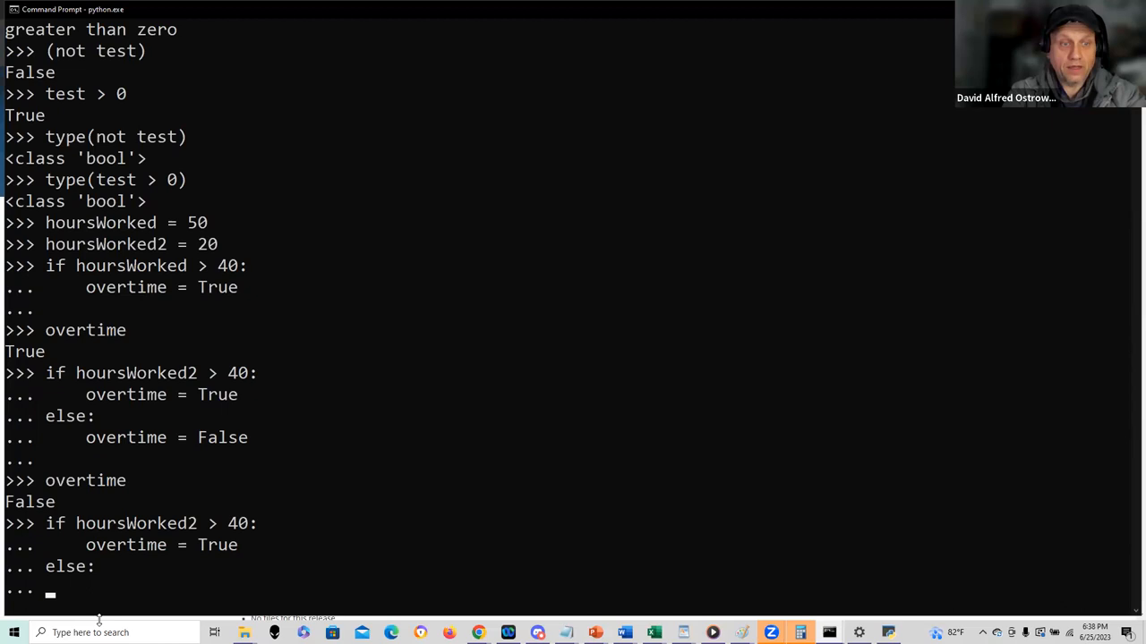
# Give the else branch overtime = False and print("less than 40 hours worked"), then run it.
pyautogui.write('overtime = False')
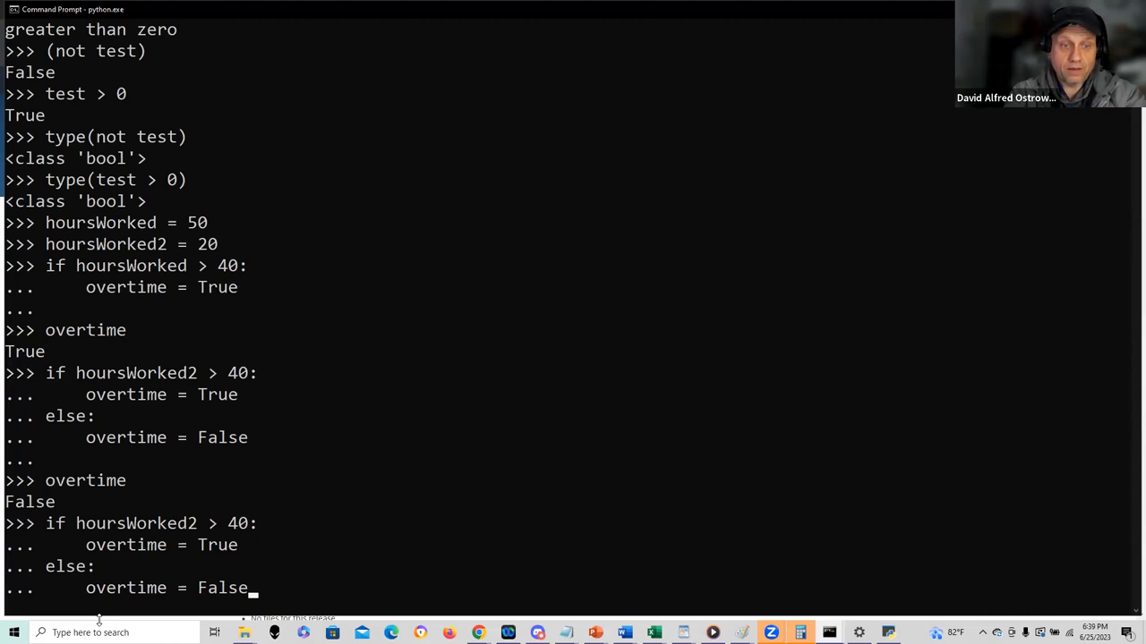
pyautogui.write('print(')
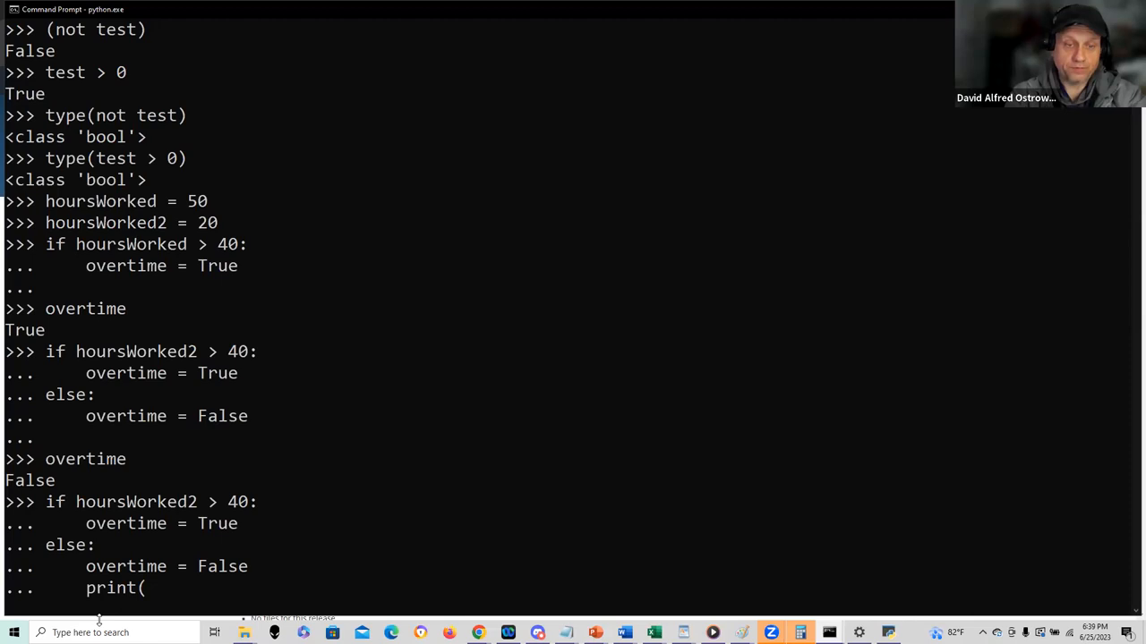
pyautogui.write('"less than 40')
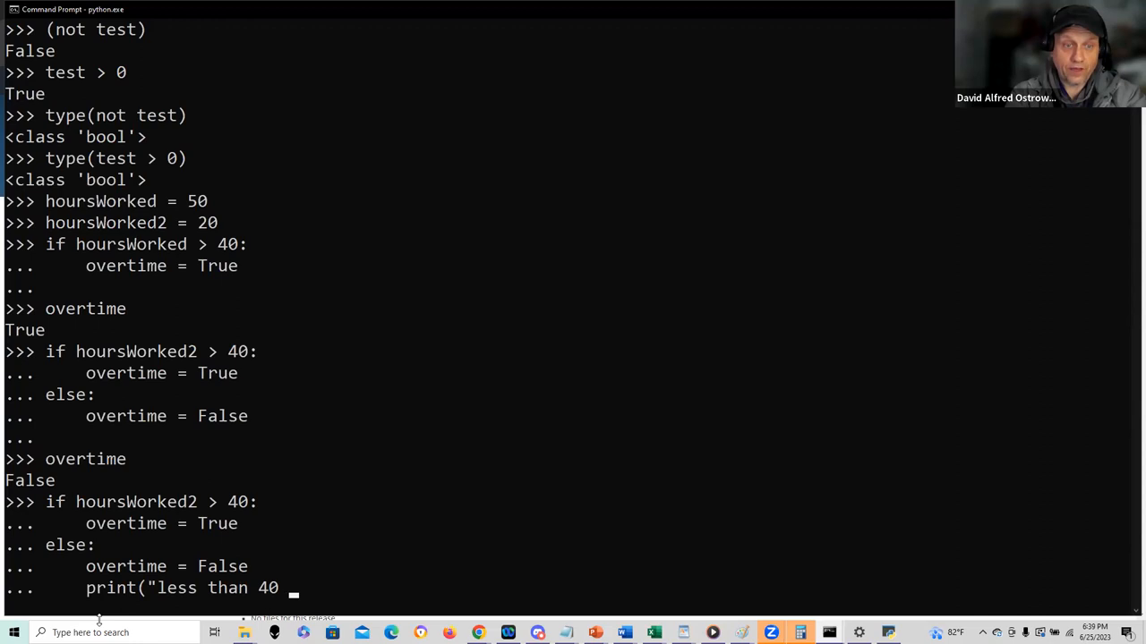
pyautogui.write('hours worked")')
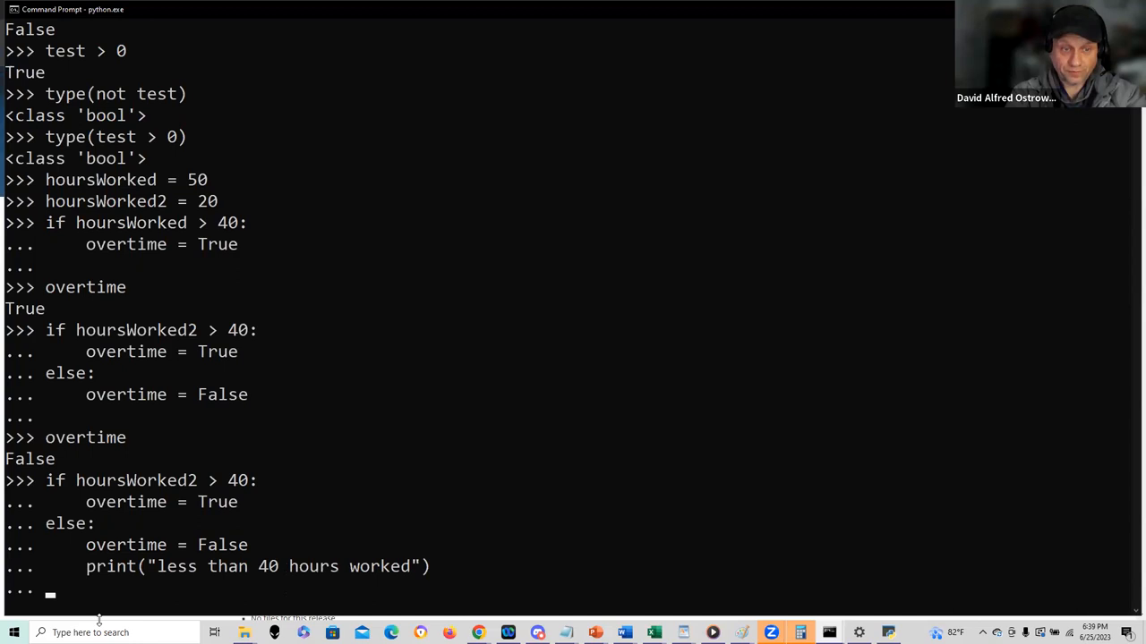
pyautogui.press('Enter')
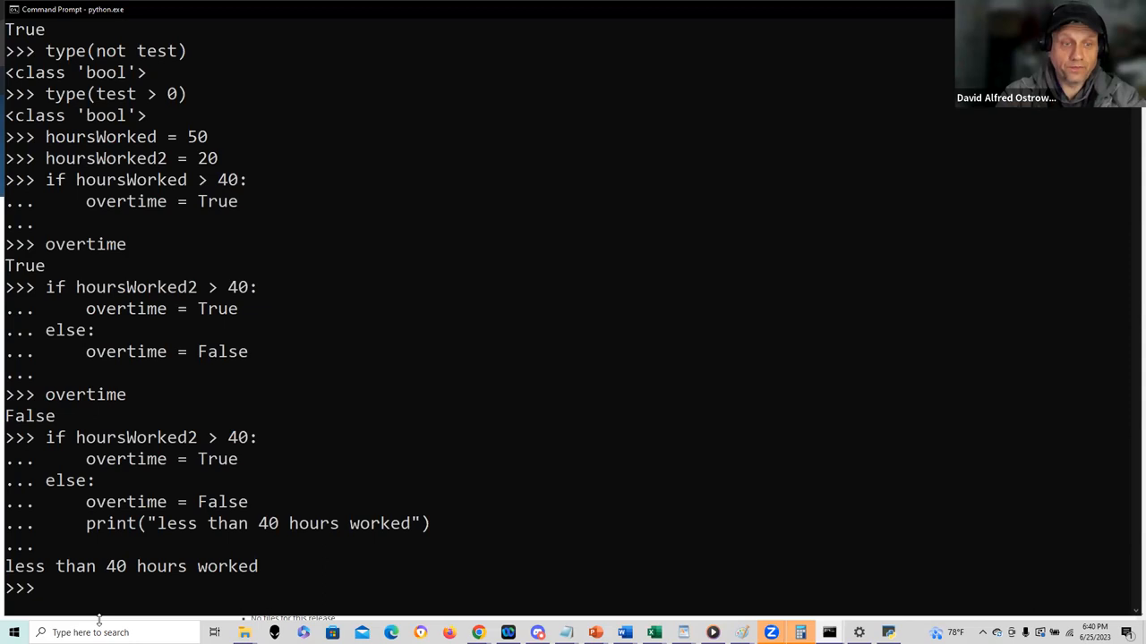
# Run if hoursWorked > 40 and test: printing 'overtime worked', then evaluate the condition, returning 1.
pyautogui.write('if hoursWor')
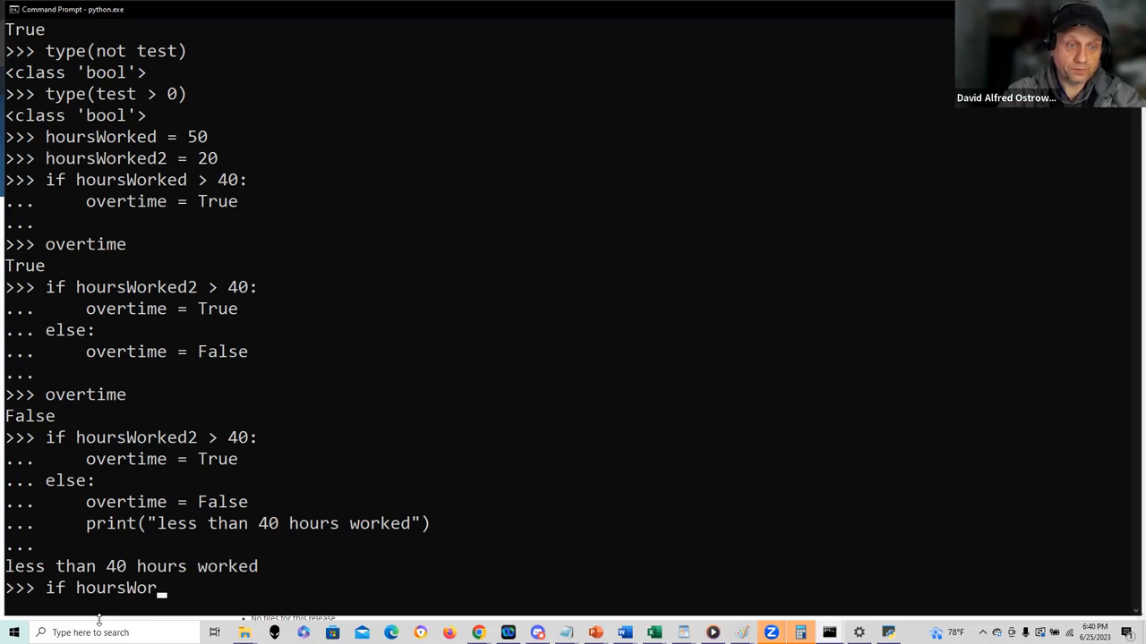
pyautogui.write('ked2')
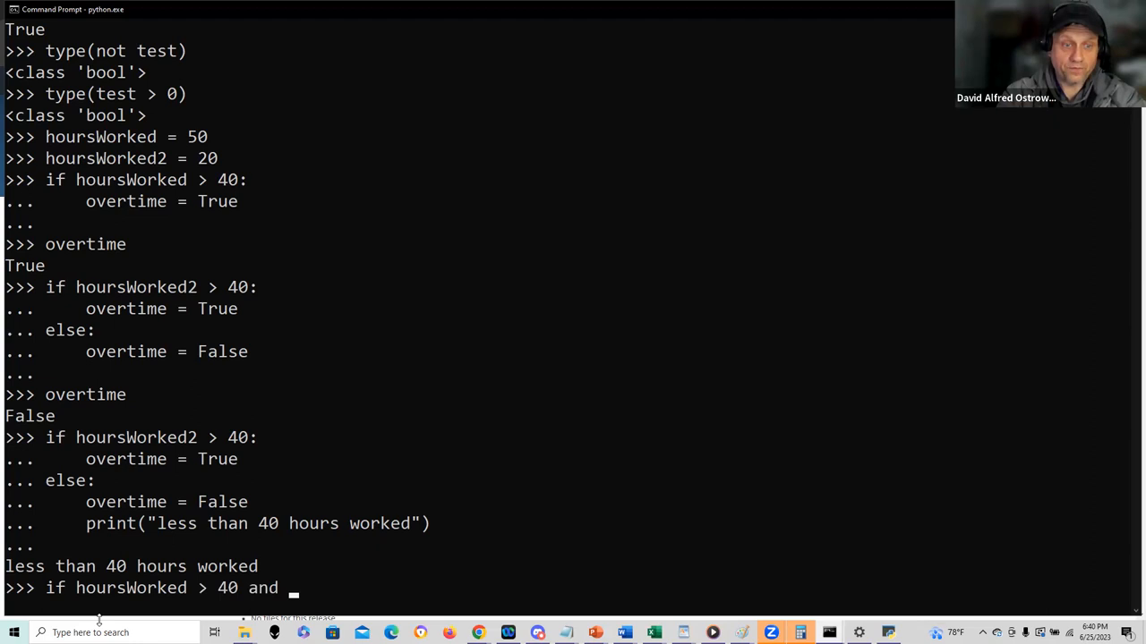
pyautogui.write('test:')
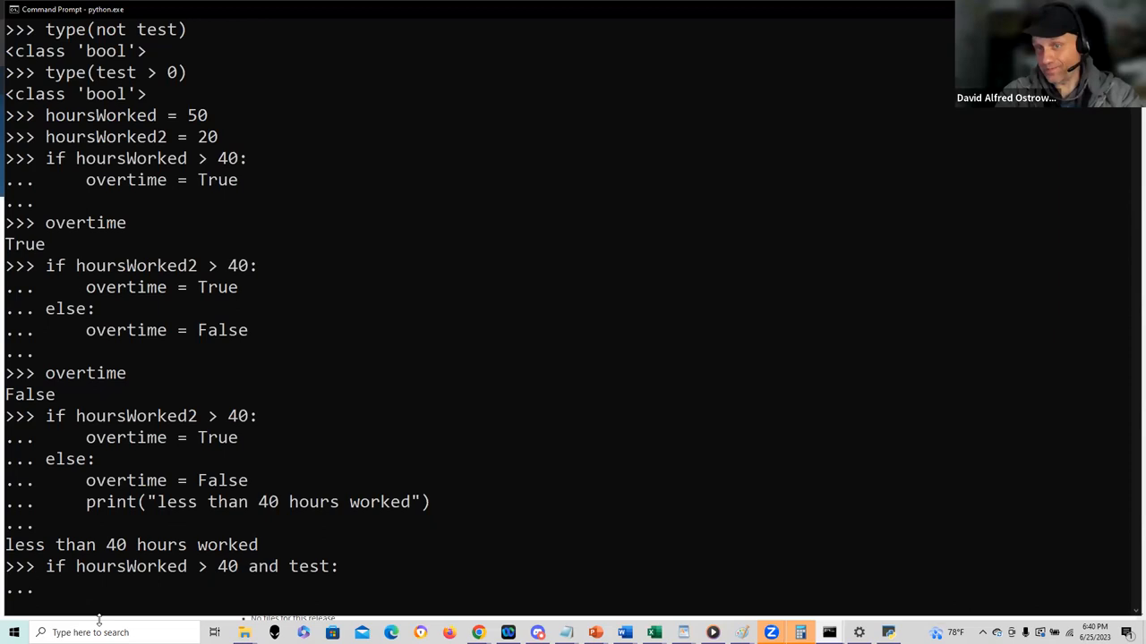
pyautogui.write('print"')
pyautogui.write('type(hoursWorked > 40 and test')
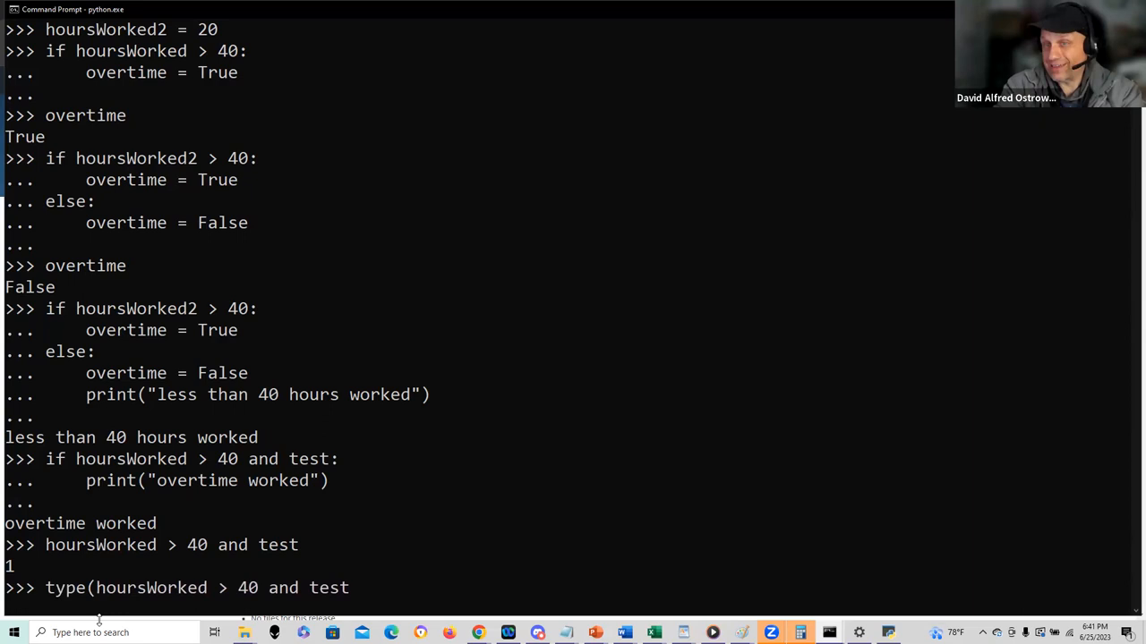
# Show type(hoursWorked > 40 and test) is int, then run the or version printing 'overtime worked'.
pyautogui.write(')')
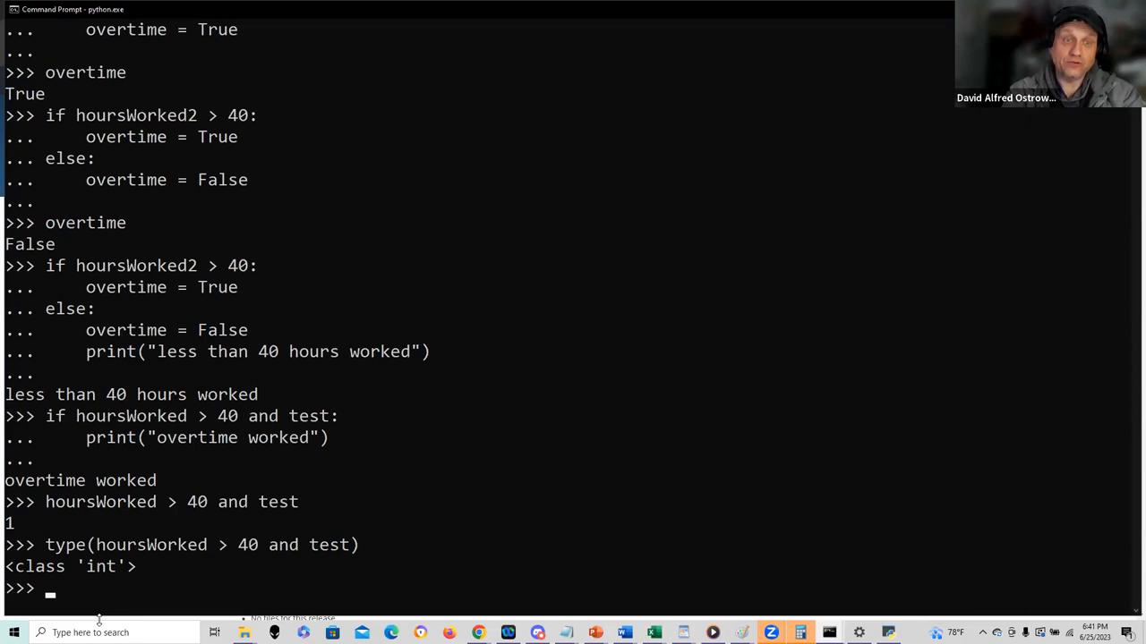
pyautogui.write('if hoursWorked > 40 or test:')
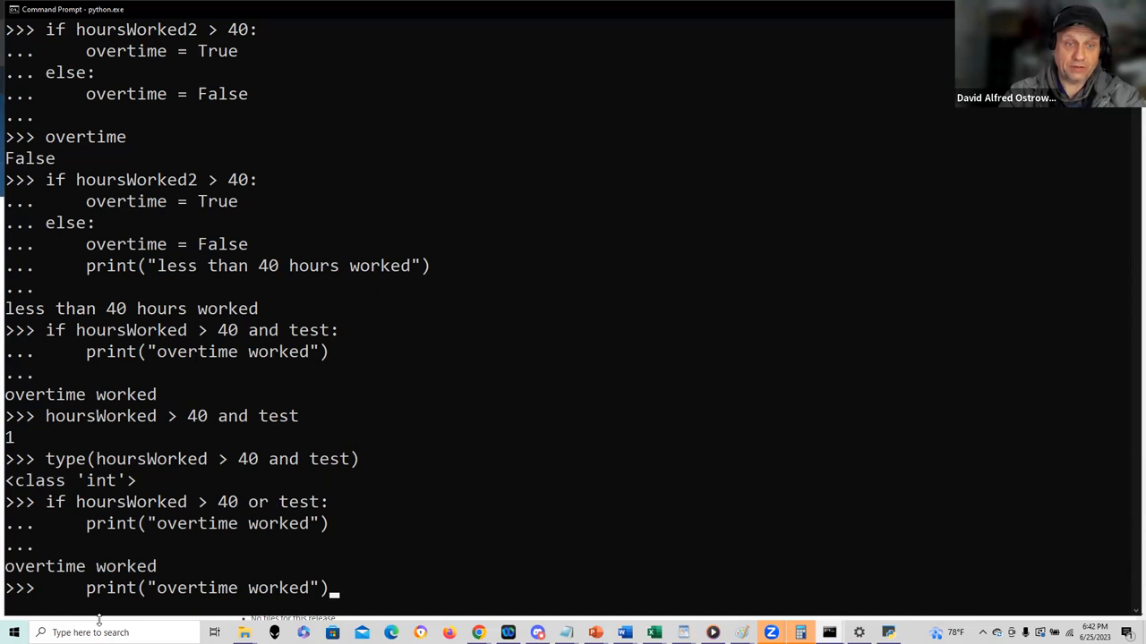
# Reset test to 0, check type(test), and rerun the hoursWorked > 40 or test block.
pyautogui.write('test  = 0')
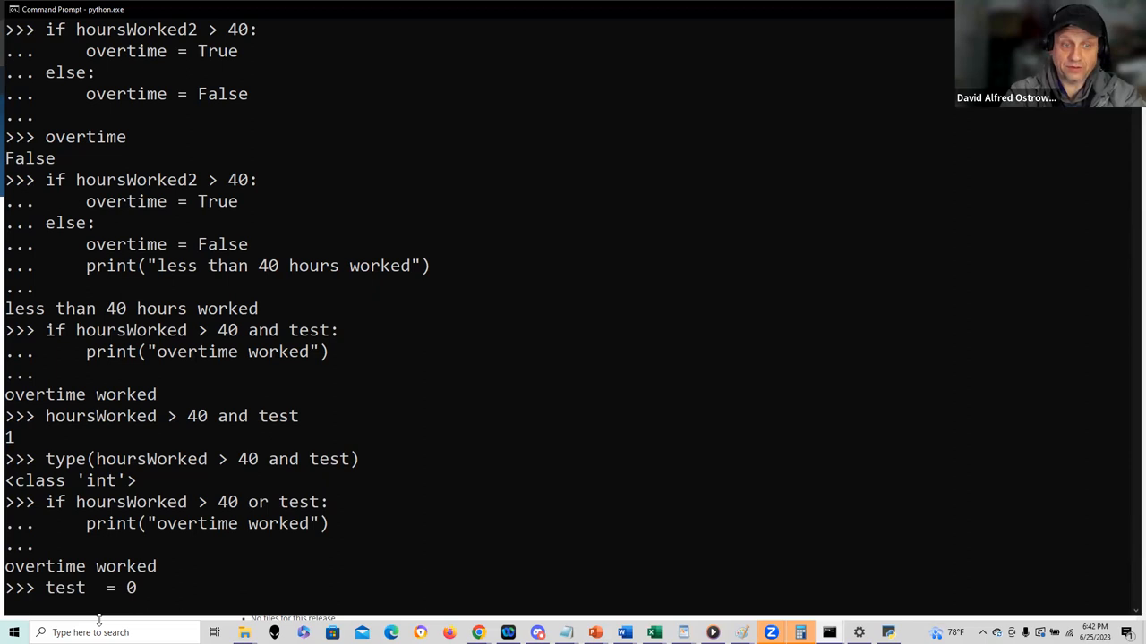
pyautogui.write('type(test)')
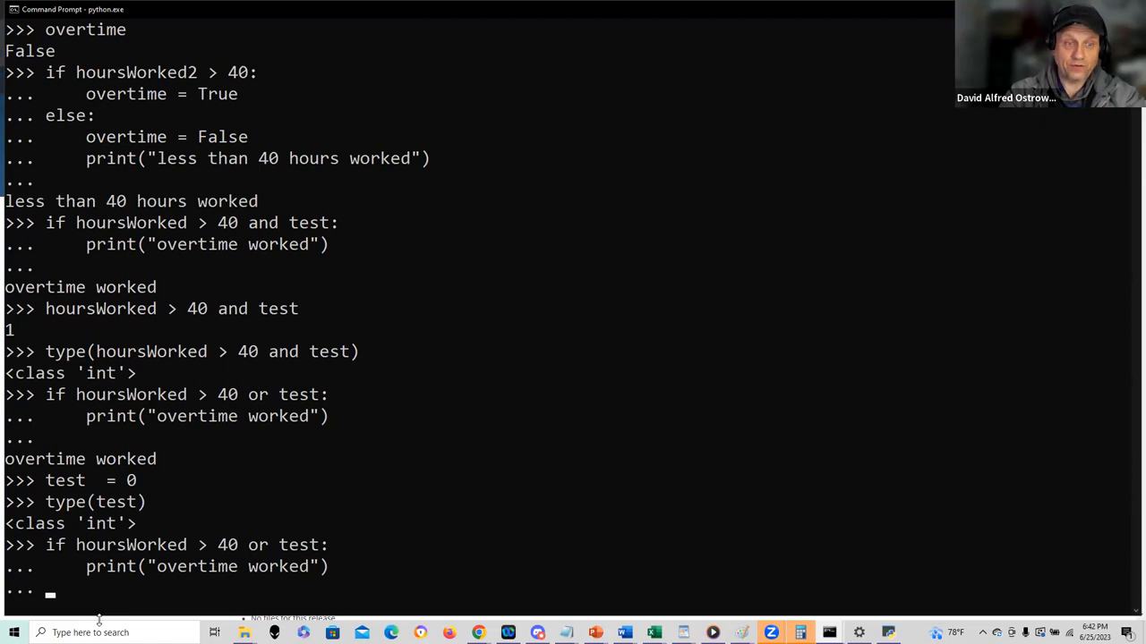
pyautogui.press('enter')
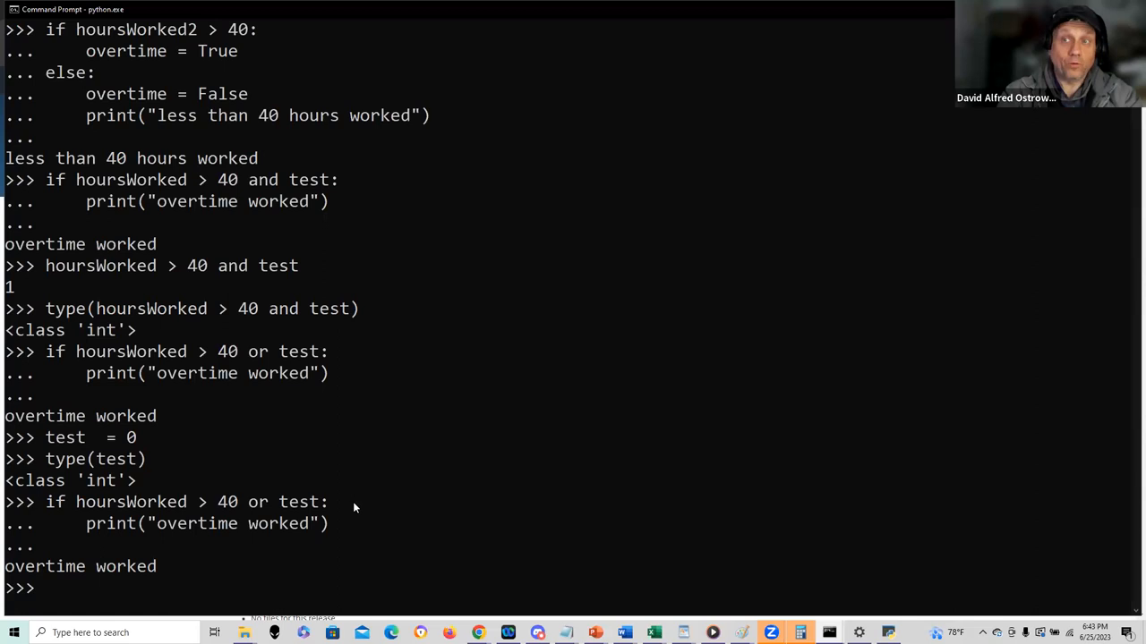
pyautogui.moveTo(394, 468)
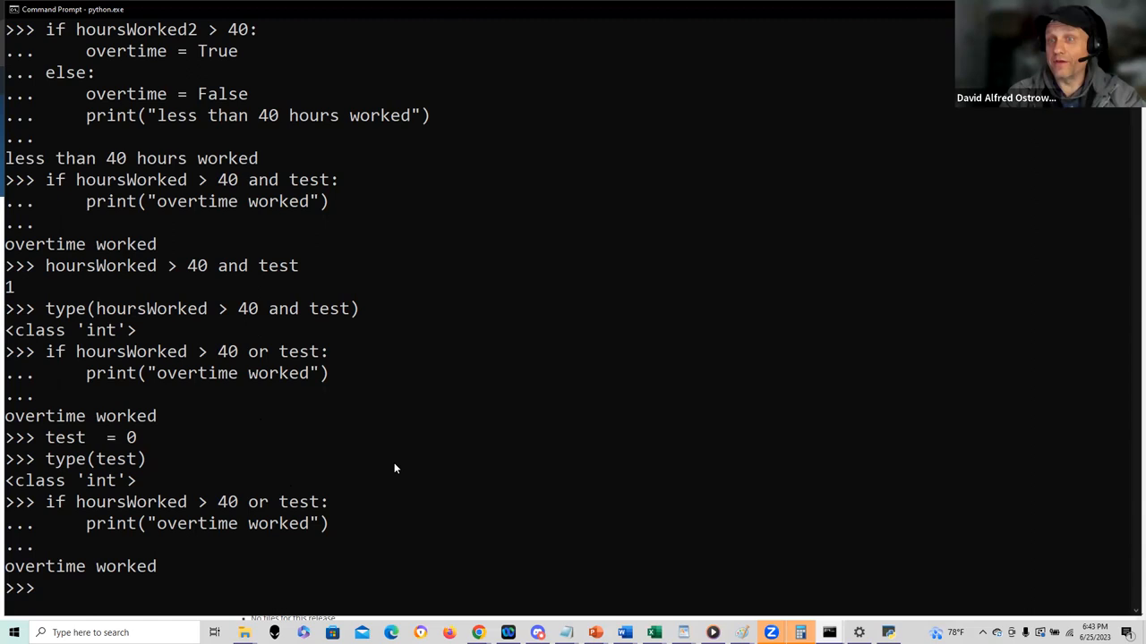
pyautogui.moveTo(479, 440)
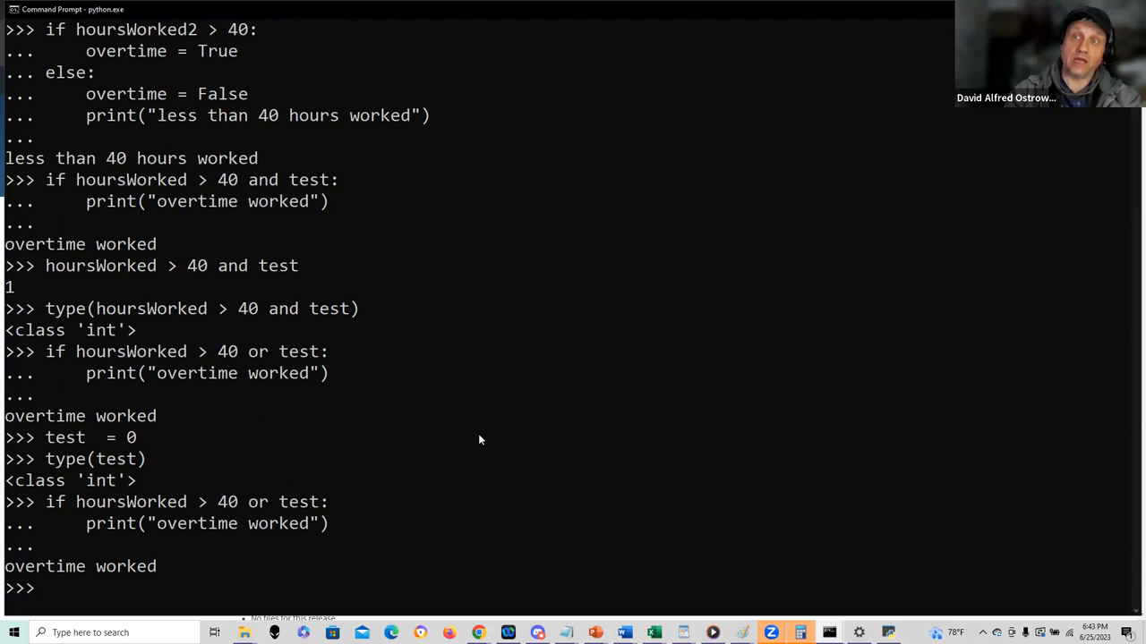